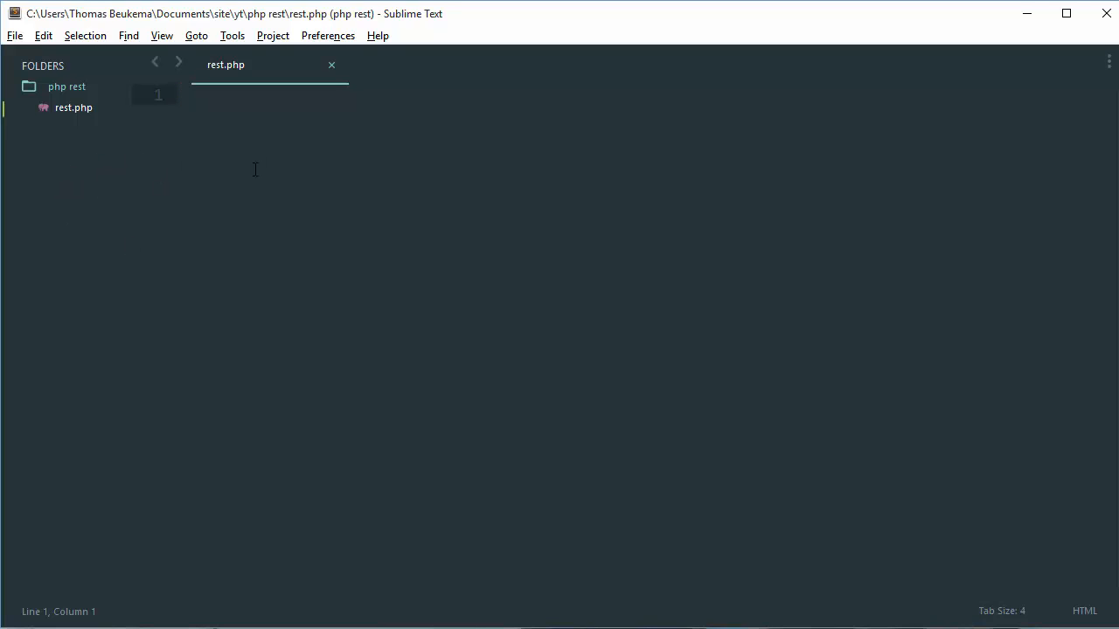
- Write an empty PHP block in rest.php: <?php, a blank line, then ?>
text(<?php)
text(?>)
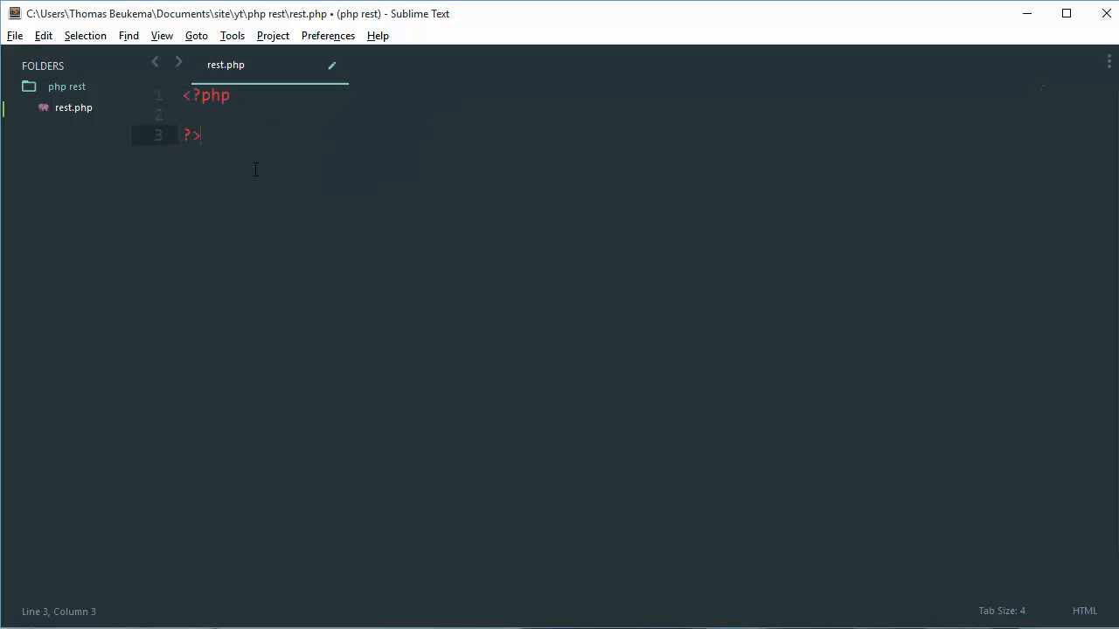
key(ctrl+s)
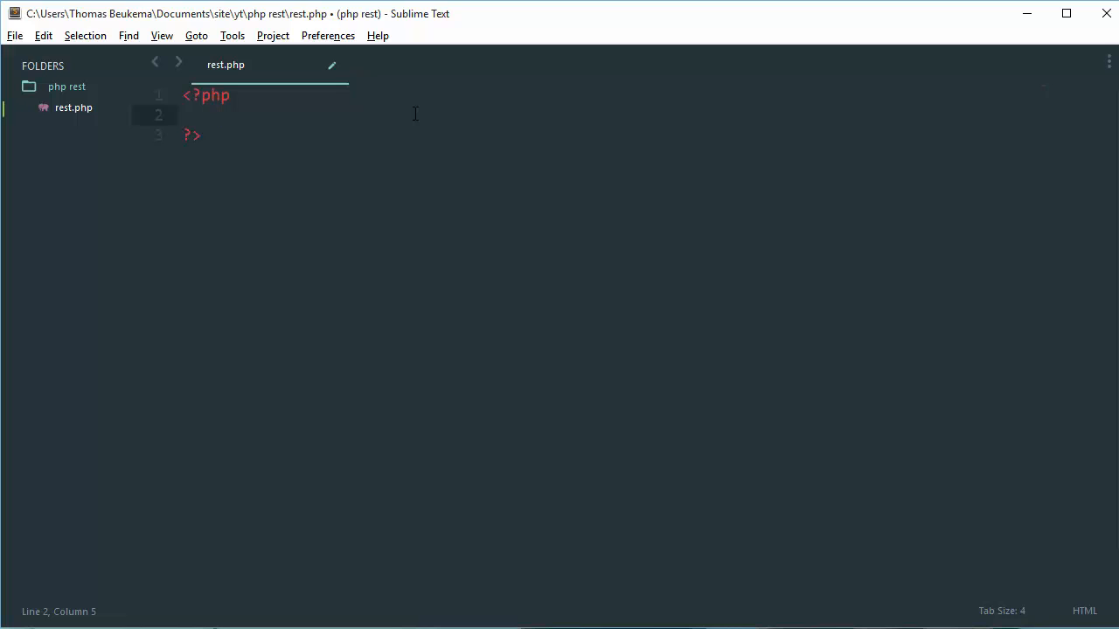
- Write $verb = $_SERVER['REQUEST_METHOD']; on line 2, fixing the METHIOD typo, and save
text($)
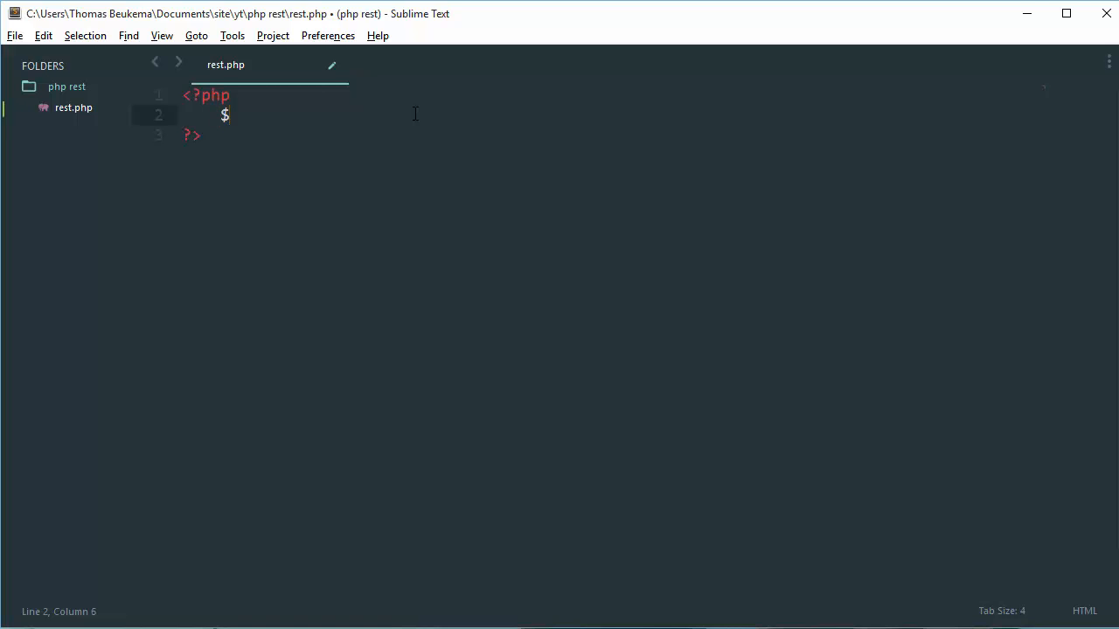
text(verb =)
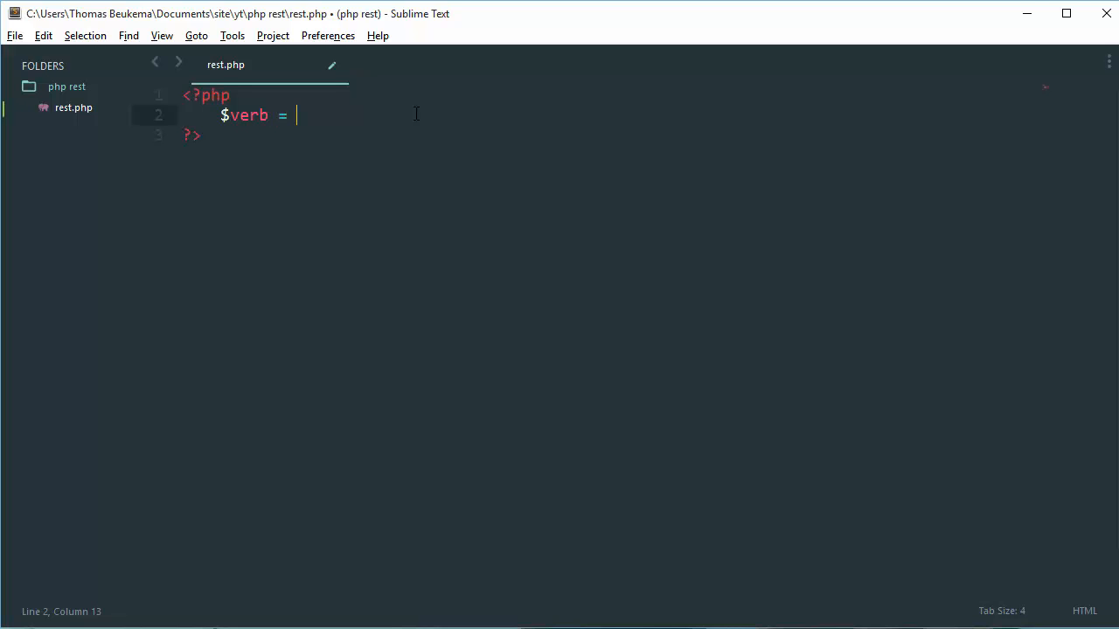
text($)
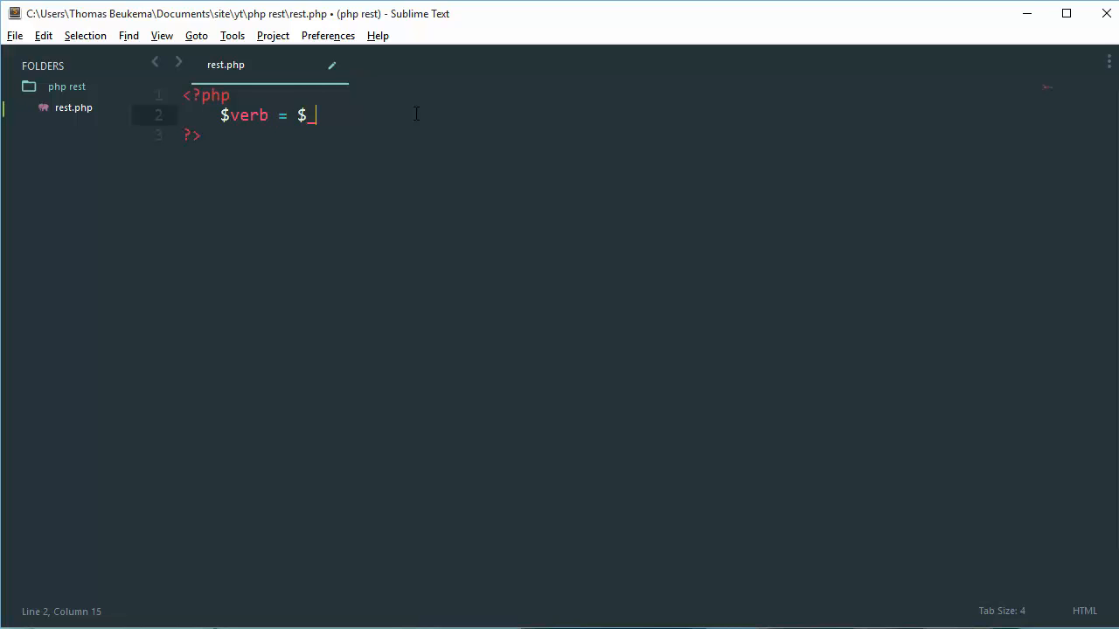
text(_SERVER[')
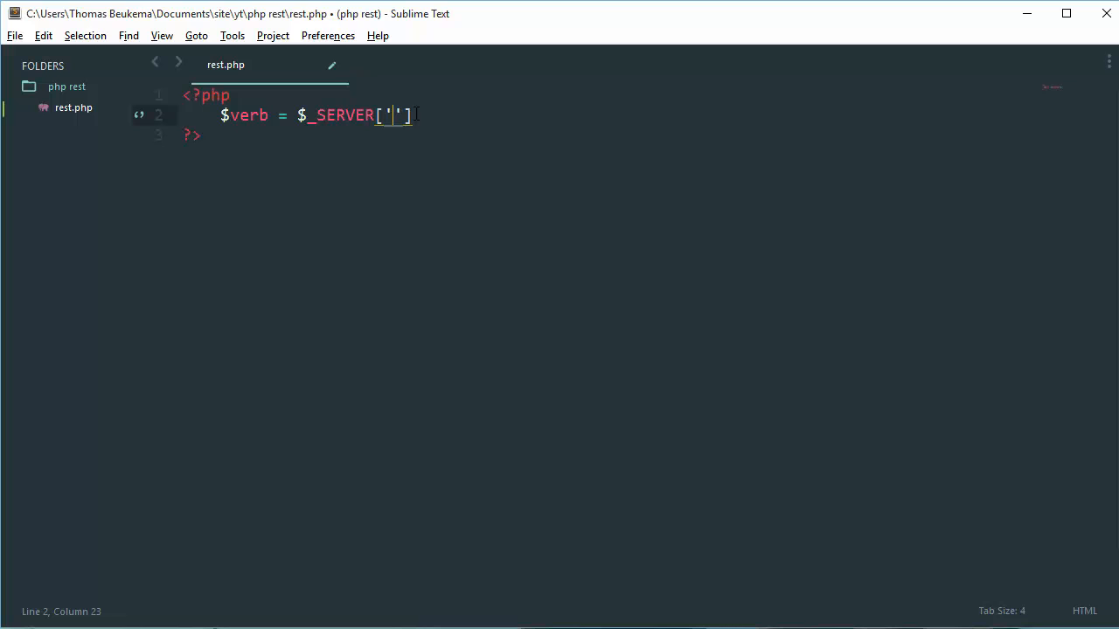
text(REQUEST)
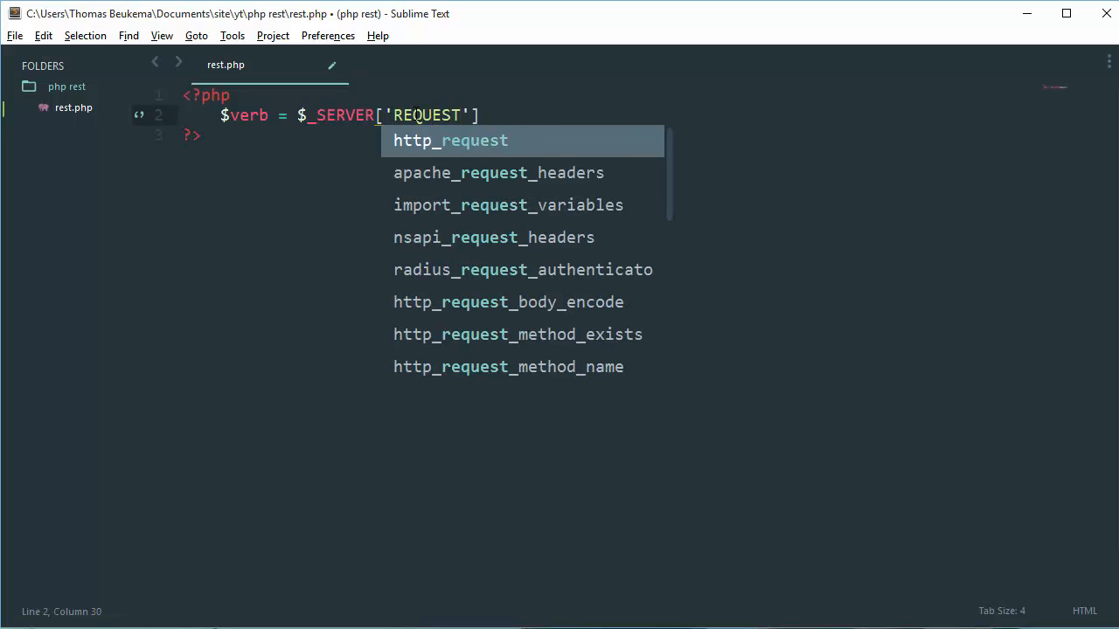
text(_METHIOD)
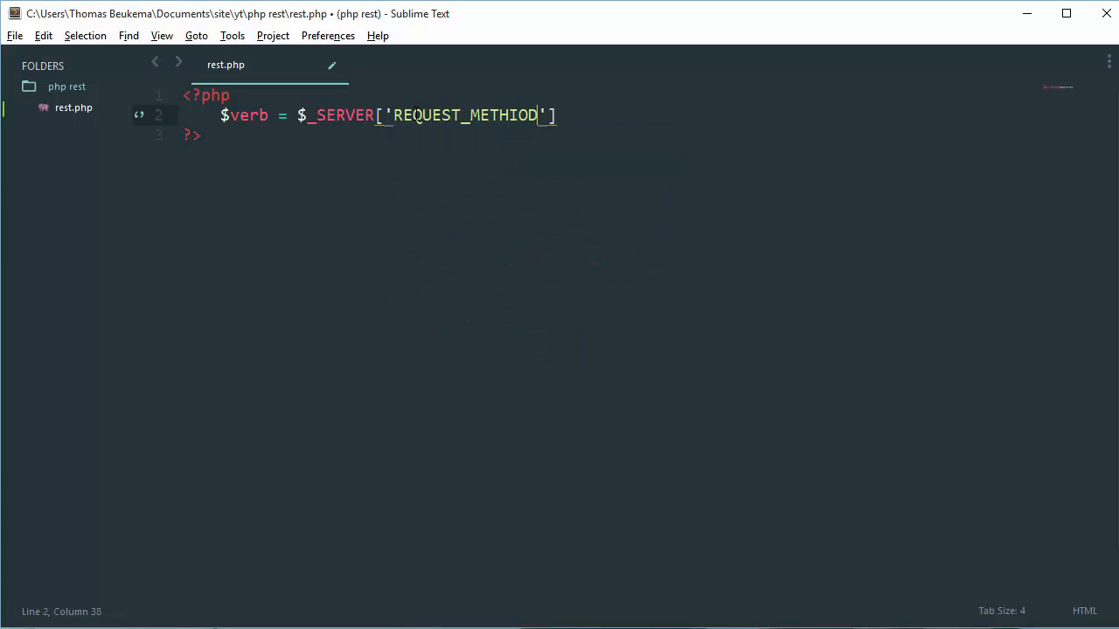
key(backspace)
text(;)
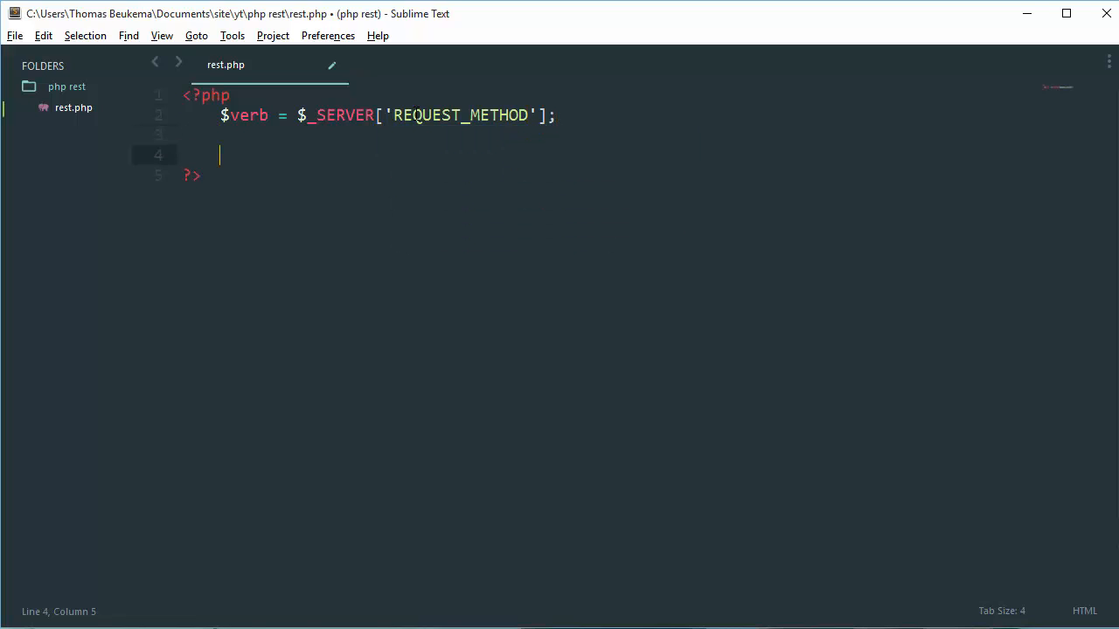
key(ctrl+s)
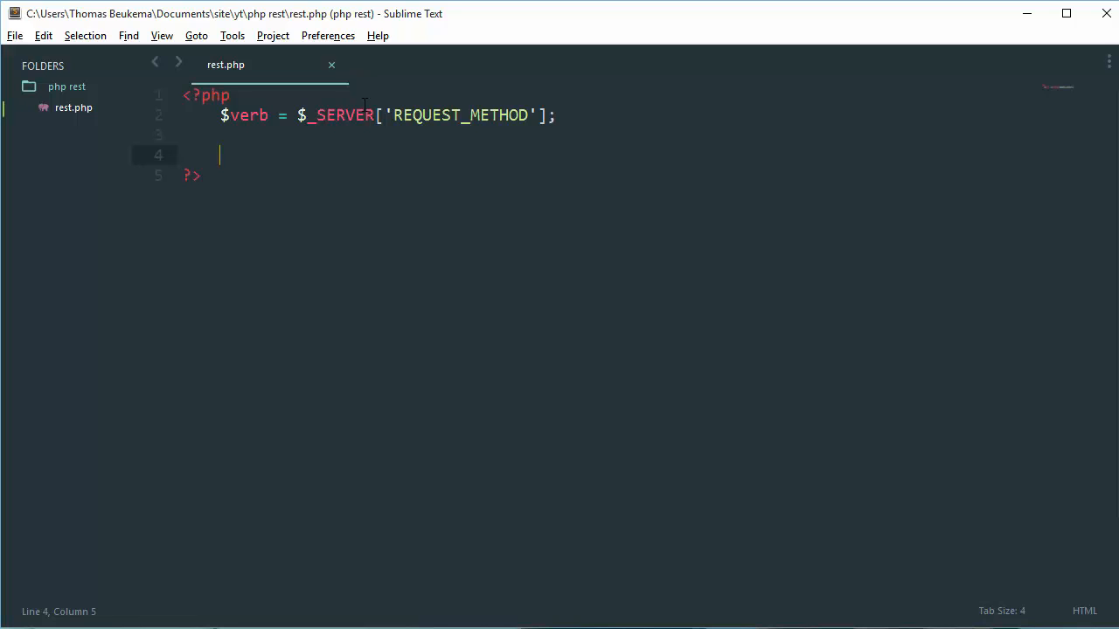
- Write if ($verb == 'GET') { // DO SOME GET THINGS } in rest.php
text(if)
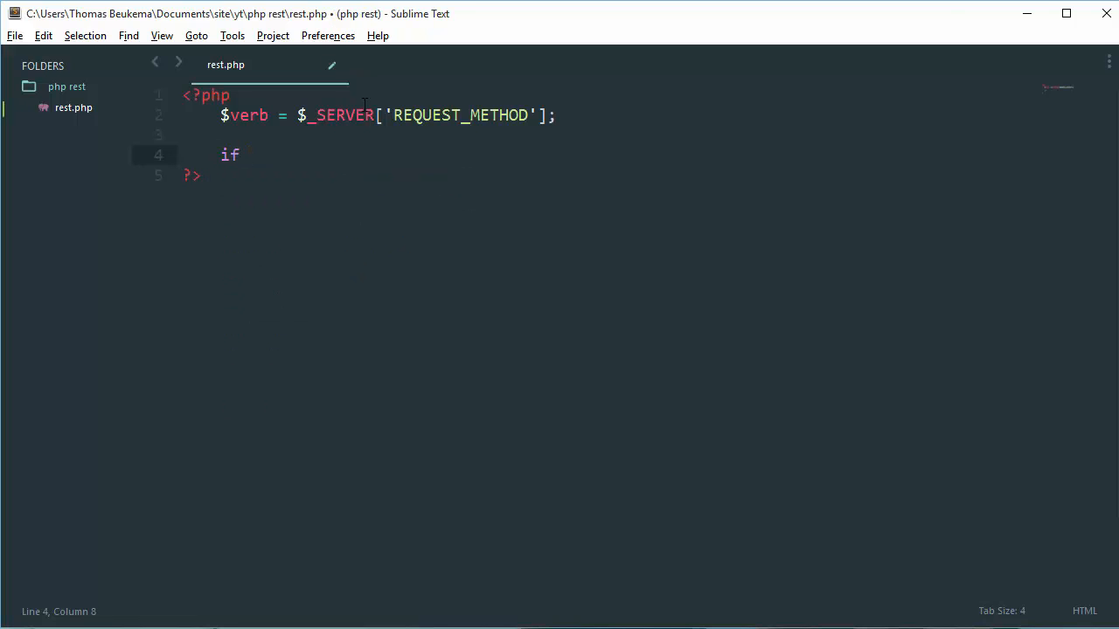
text(($verb ==)
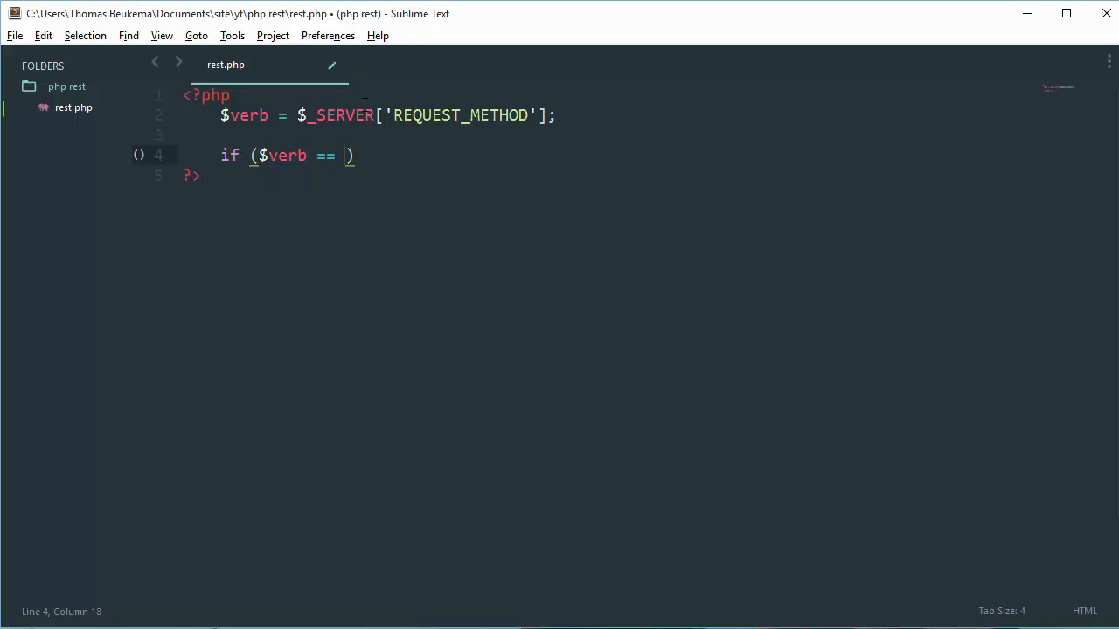
text('GET')
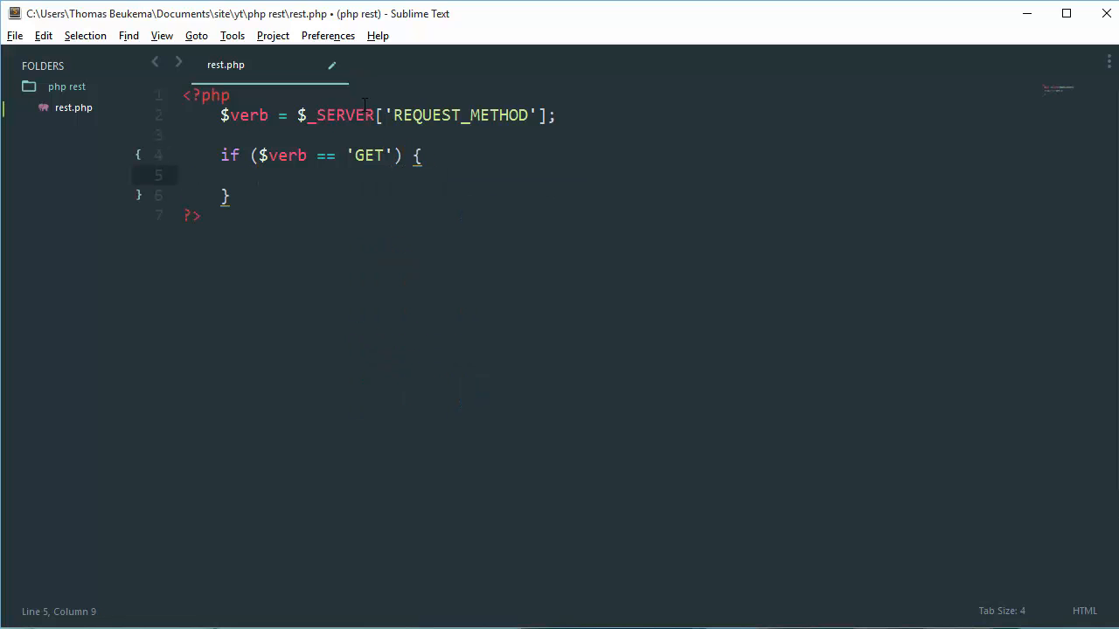
text(// DO SOME)
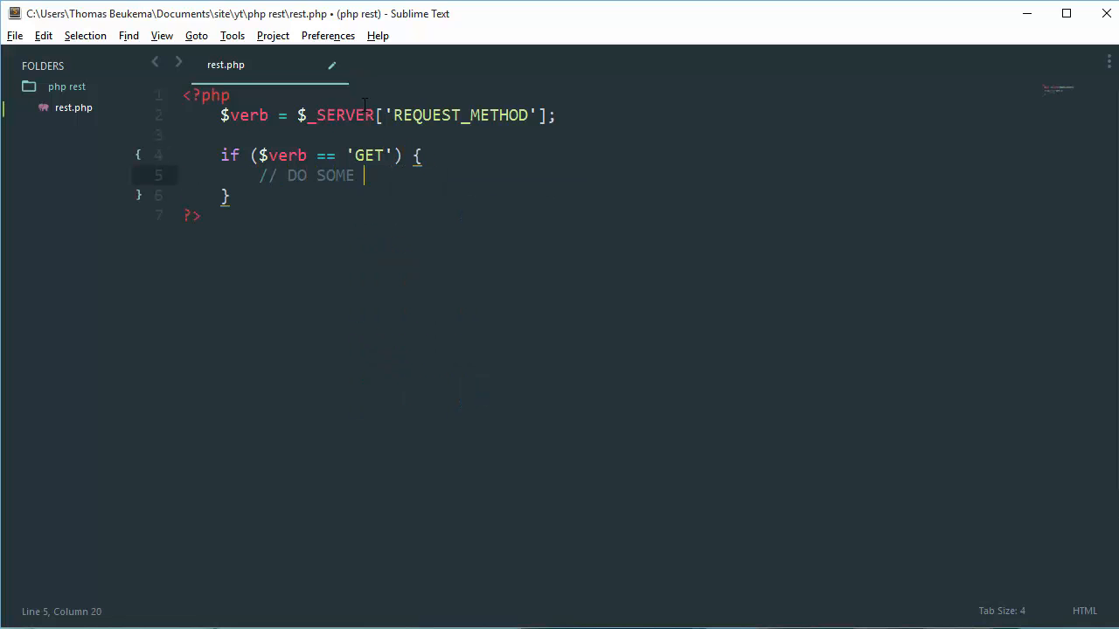
text(GET THINGS)
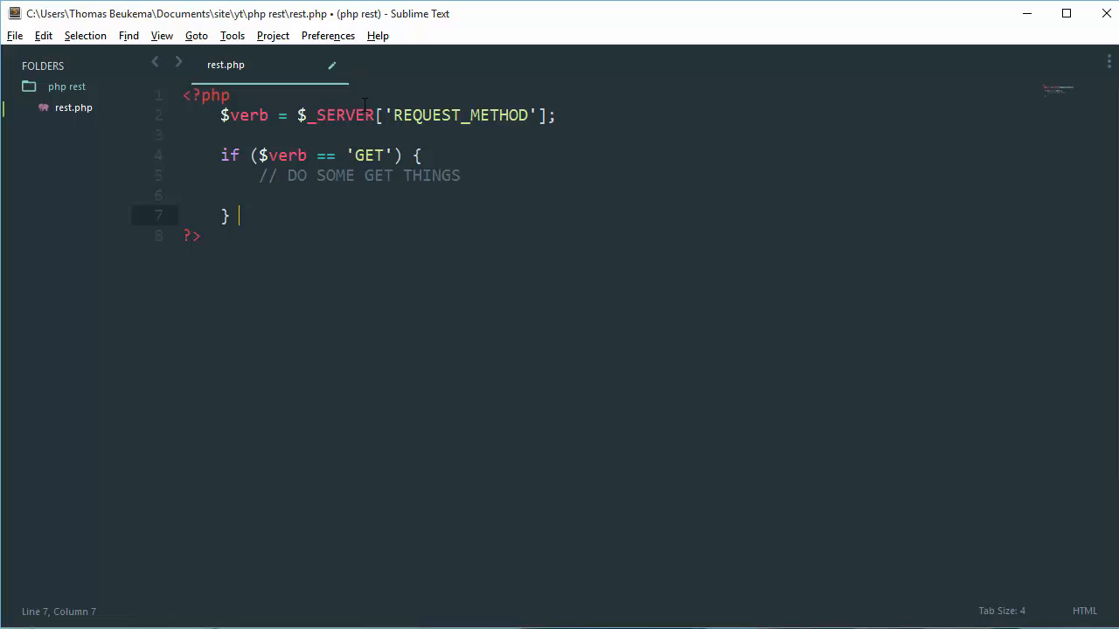
- Write elseif ($verb == 'POST') { // DO SOME THINGS } after the GET branch
text(elseif)
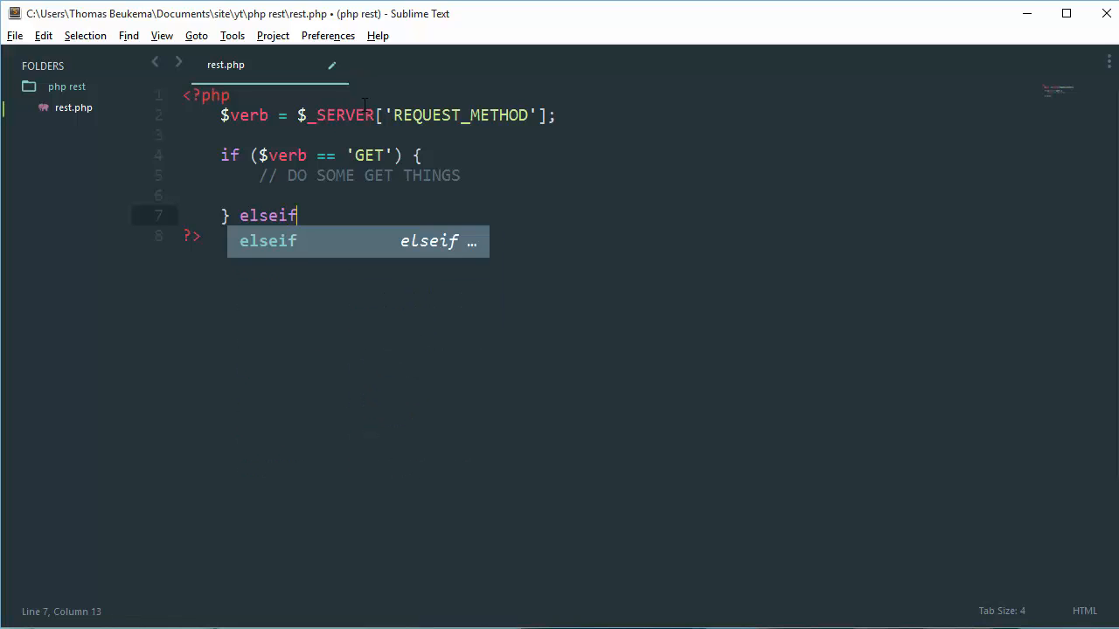
text(($)
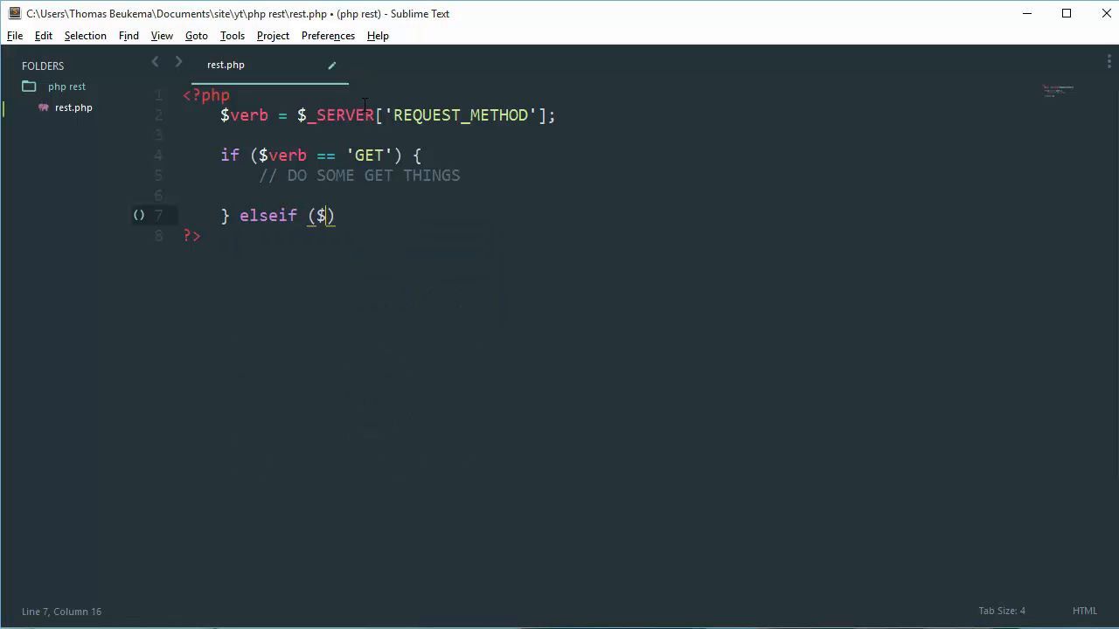
text(verb ==)
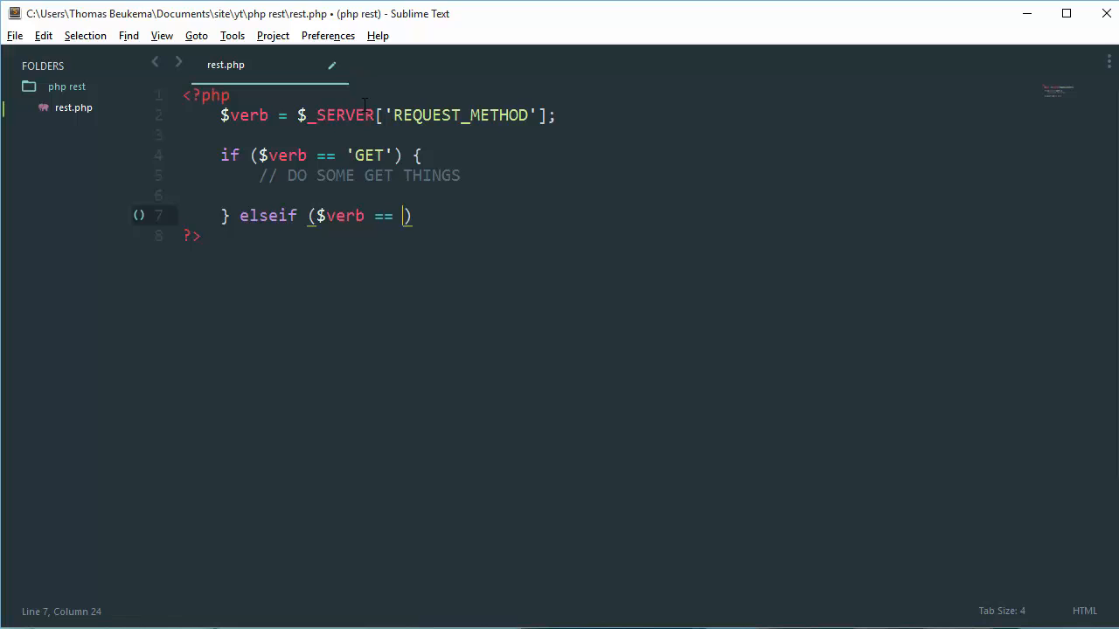
text('POST')
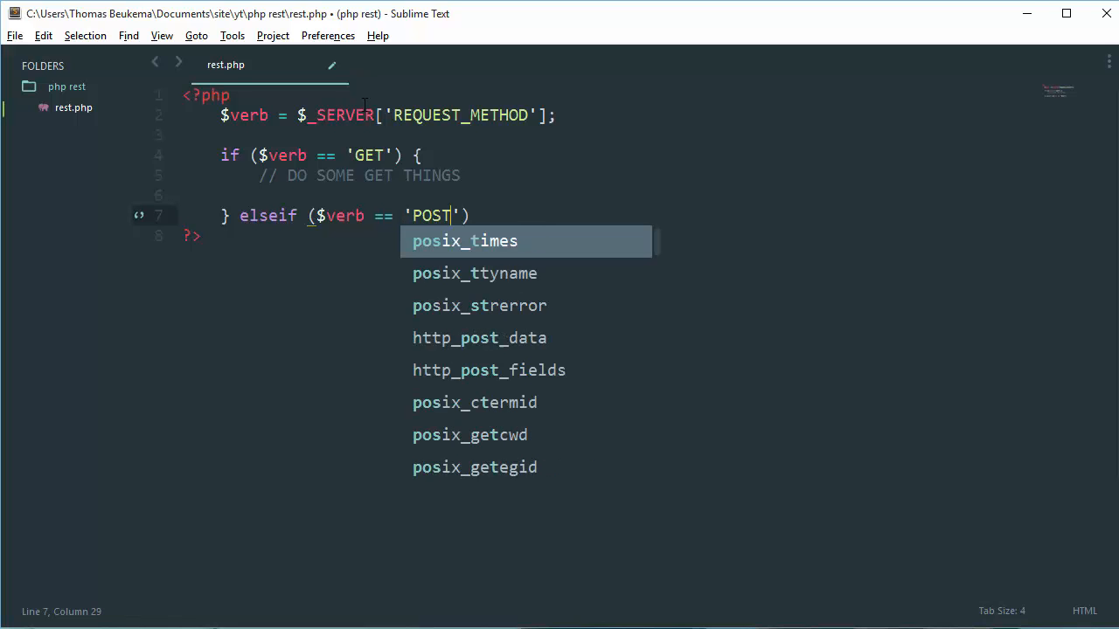
text({)
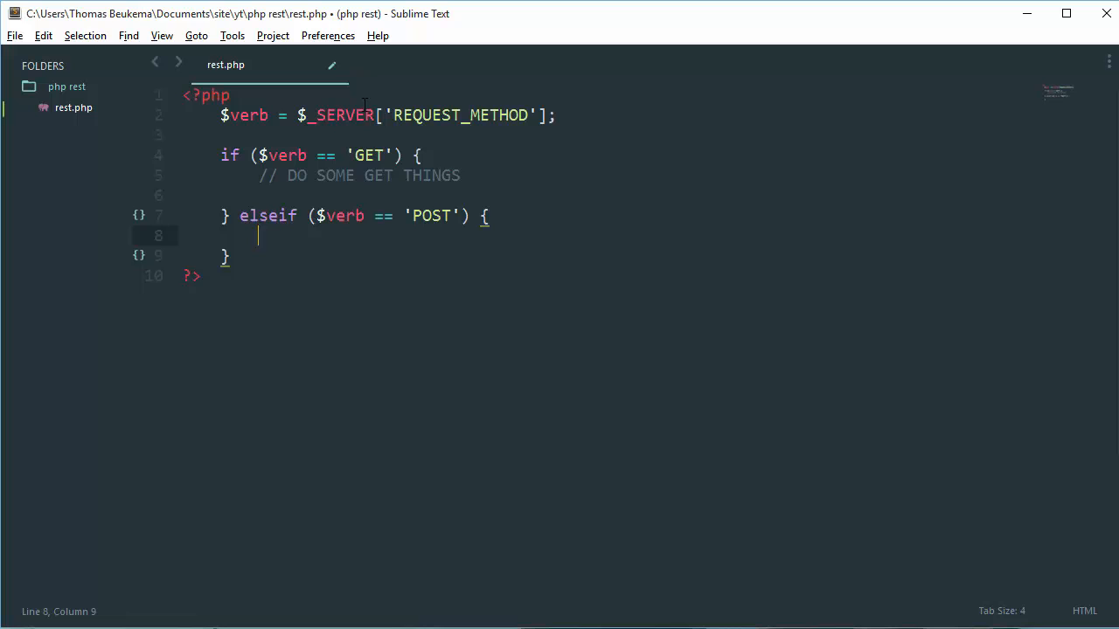
text(// POSTY)
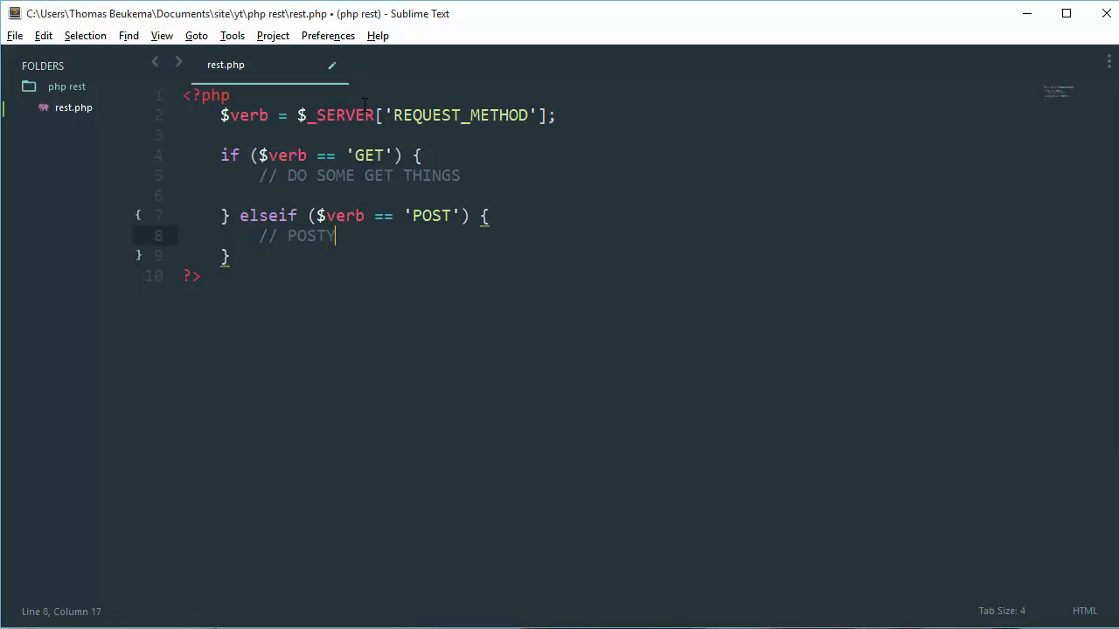
text(DO SOM)
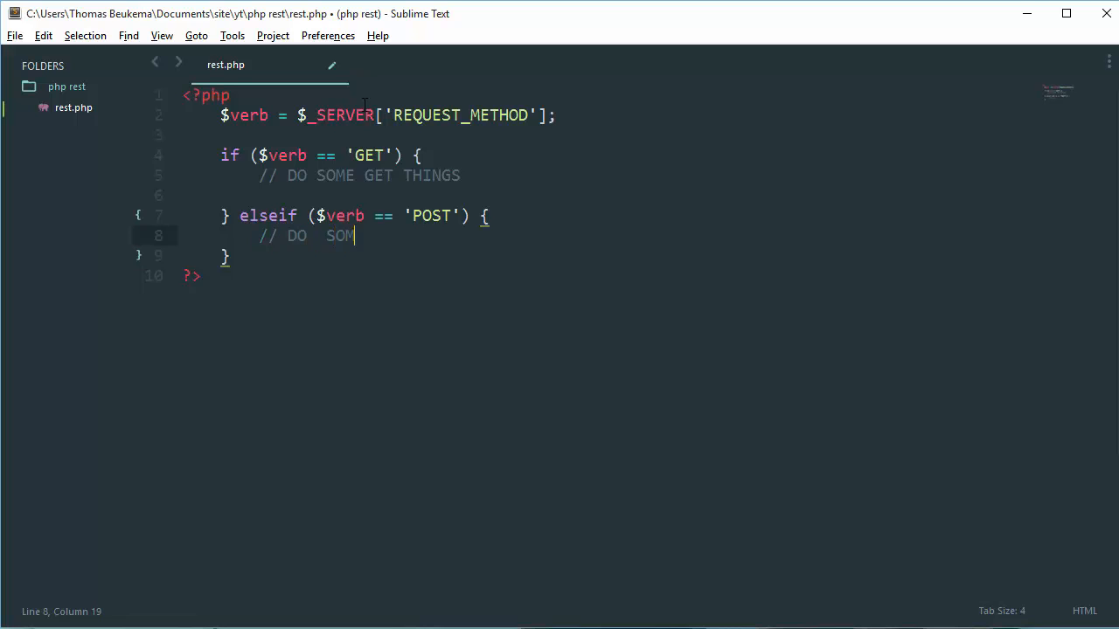
text(E THINGS)
click(371, 256)
text( elseif)
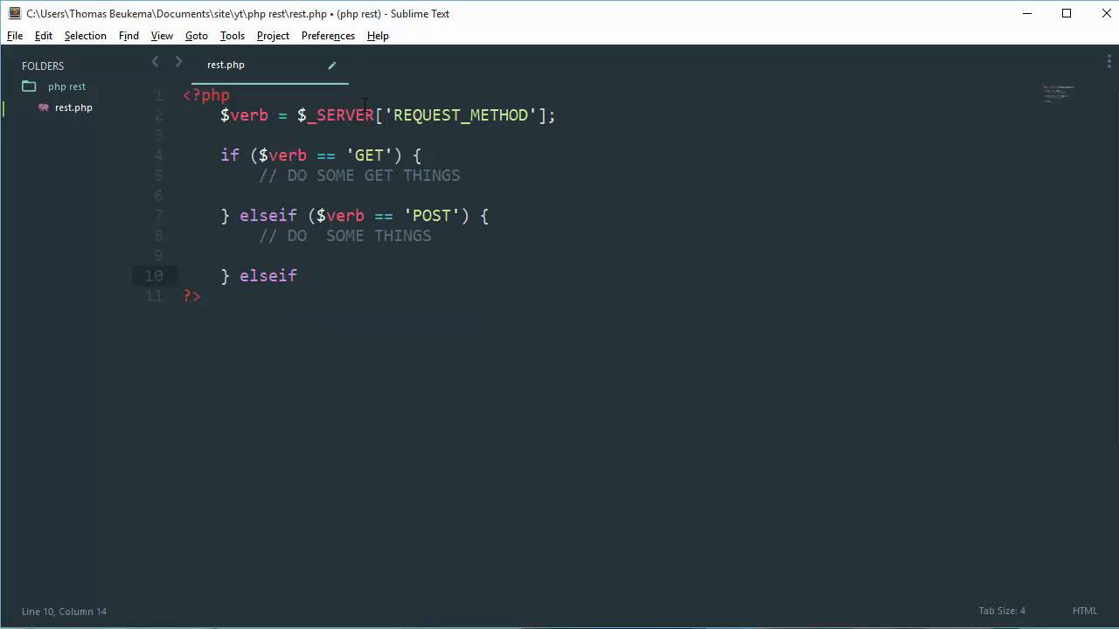
- Write elseif ($verb == 'DELETE') { // DELETE SOME STUFF } and save rest.php
text(($verb)
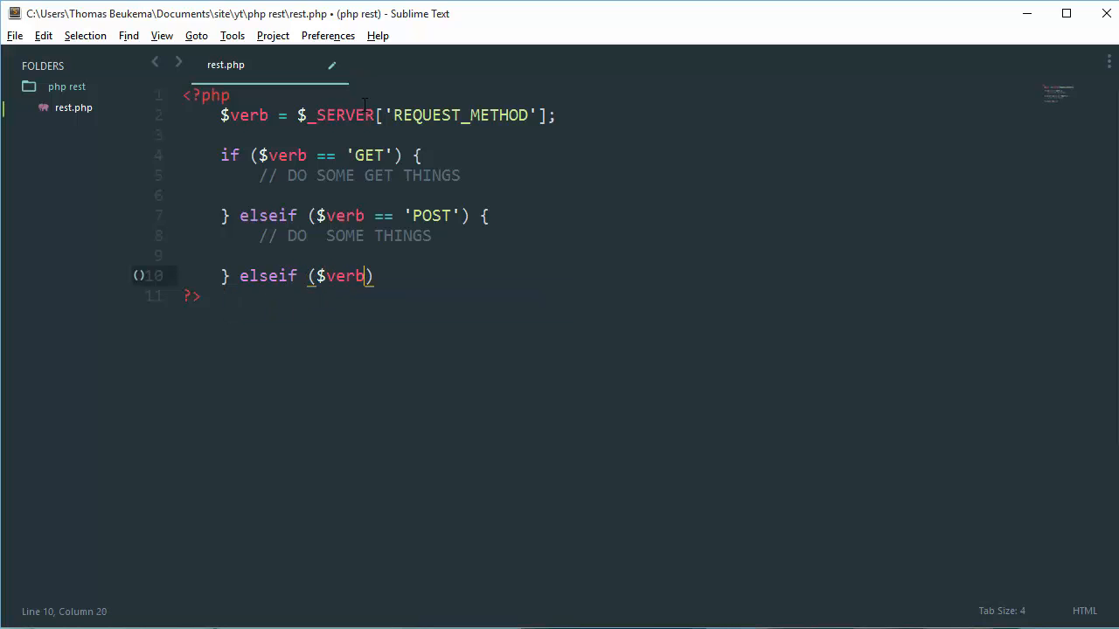
text(==)
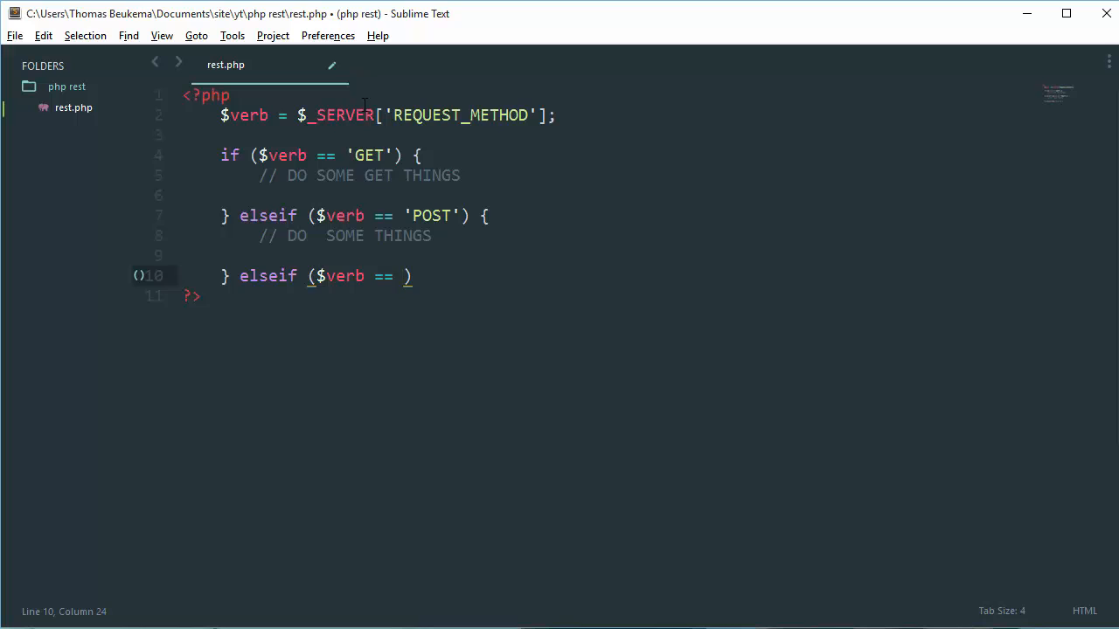
text('DELET')
text(//)
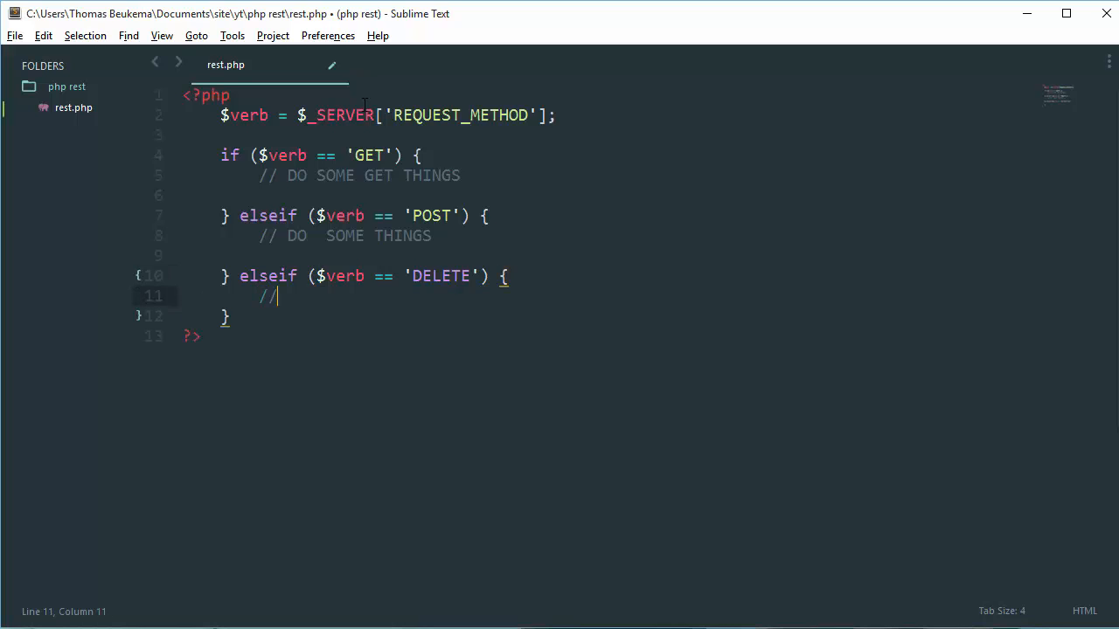
text(DELETE)
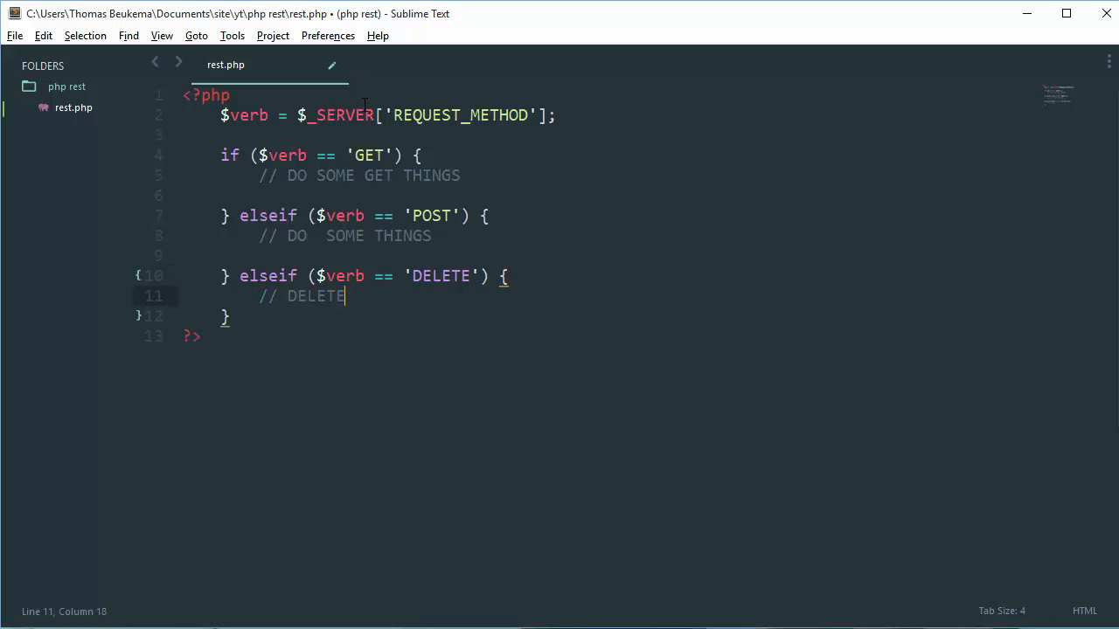
text(SOME STU)
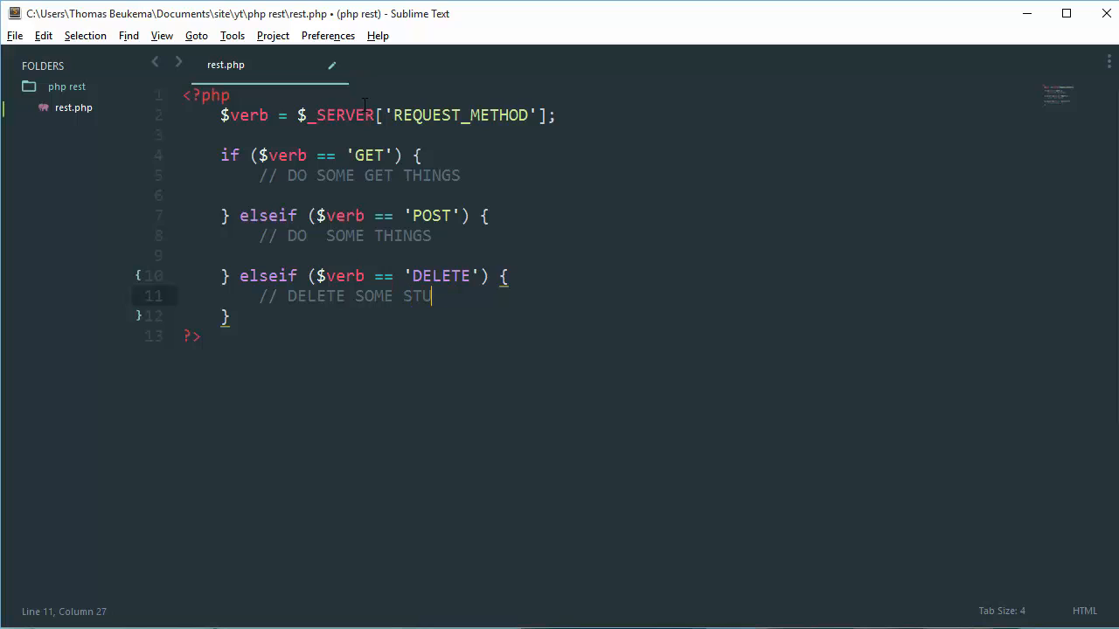
text(FF)
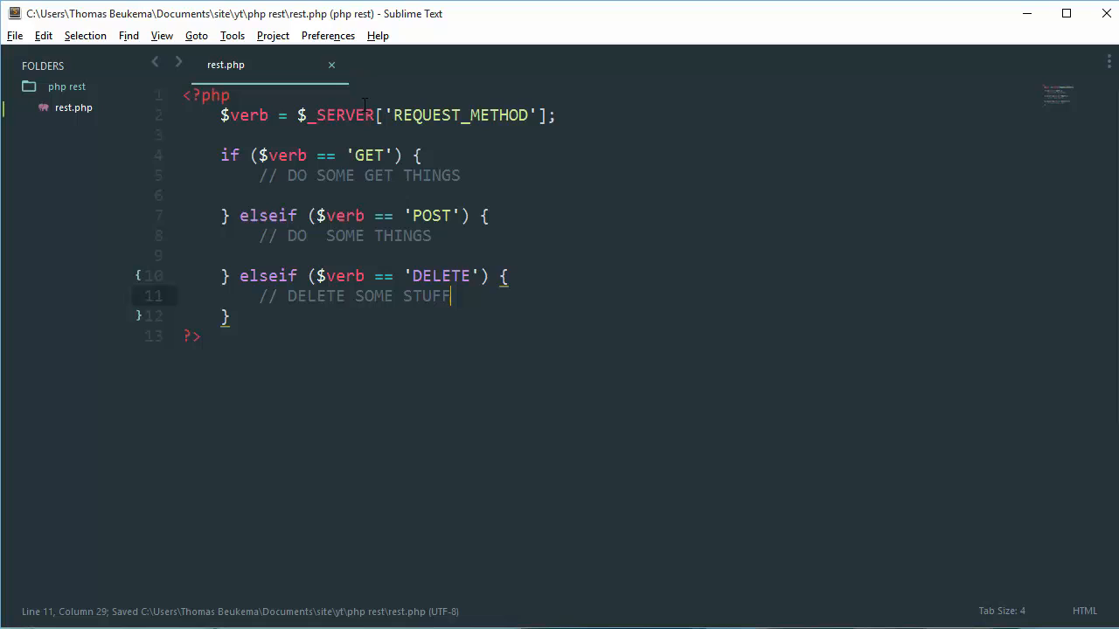
key(enter)
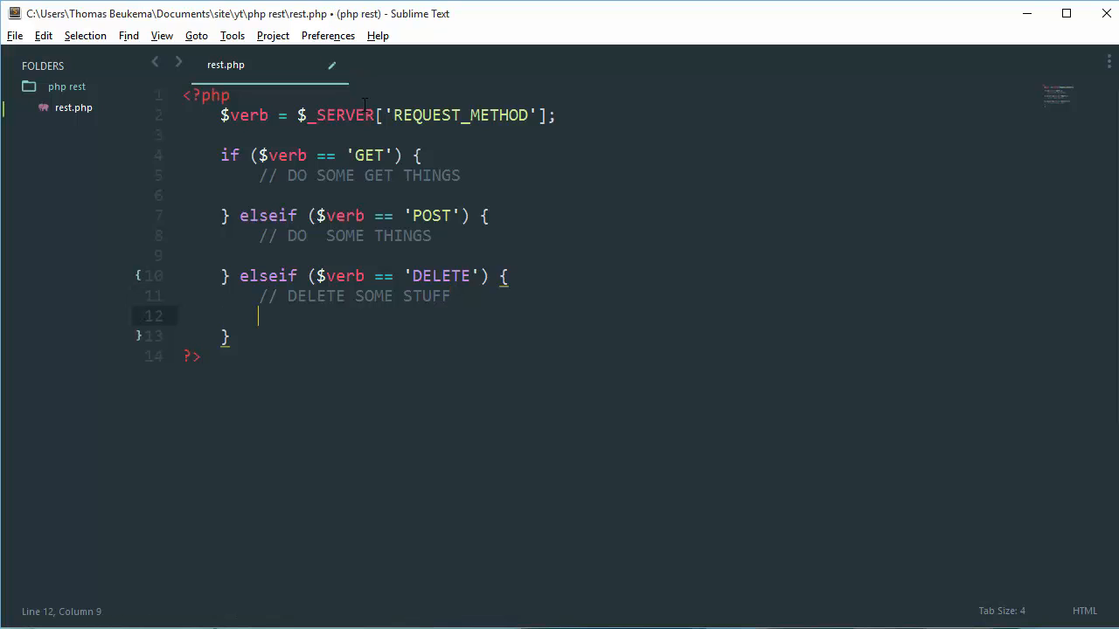
key(ctrl+s)
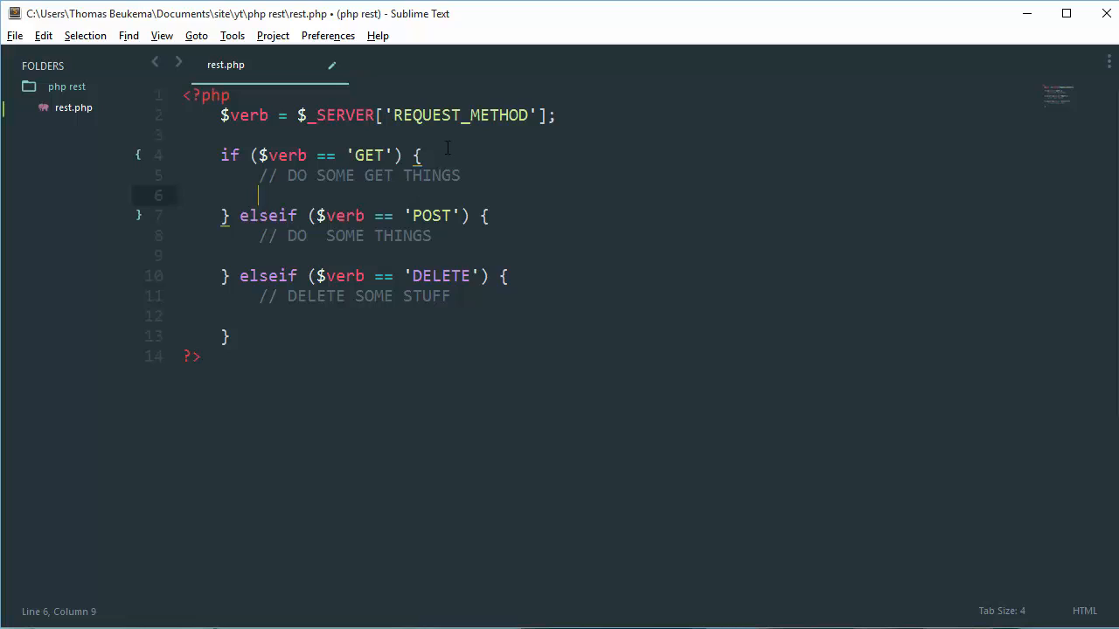
- Write $file_content = file_get_contents(filename) inside the GET branch, with blank lines above
key(enter)
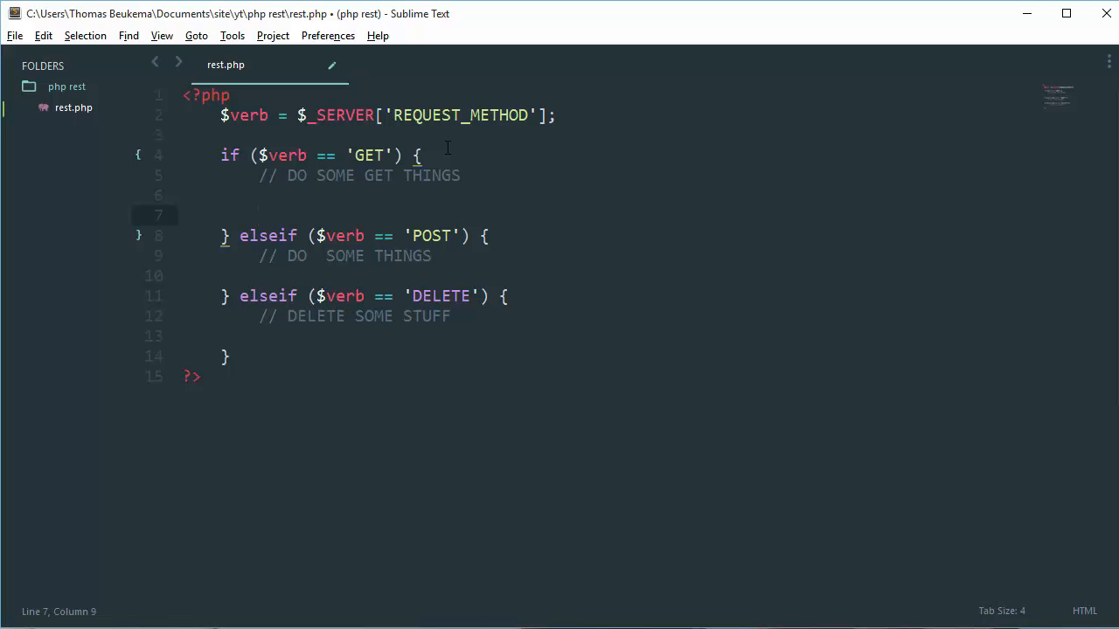
text($file_)
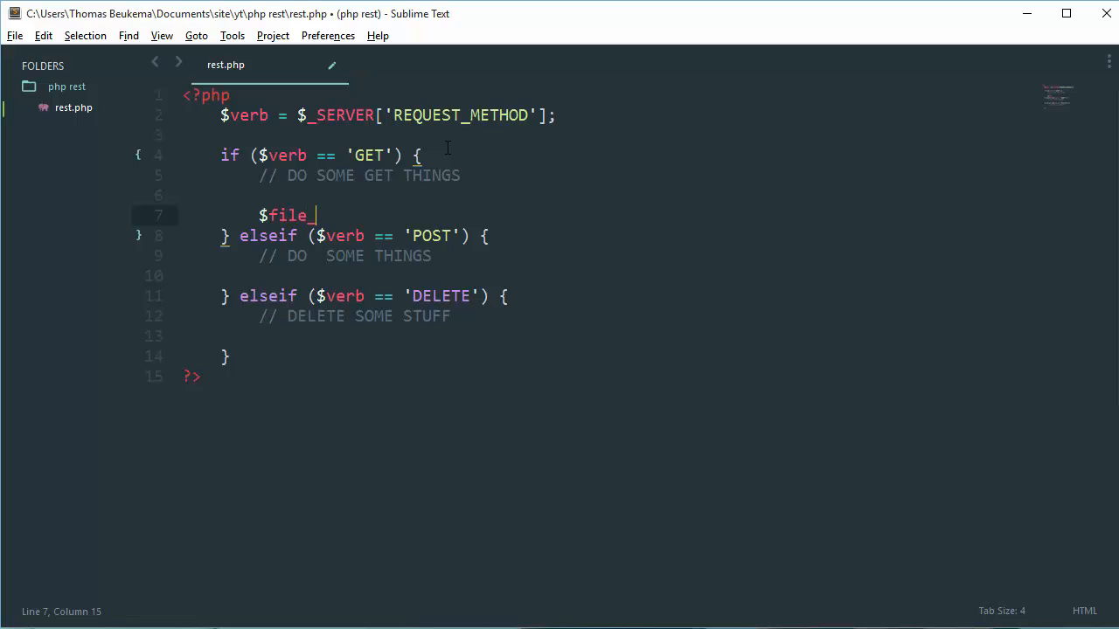
text(content =)
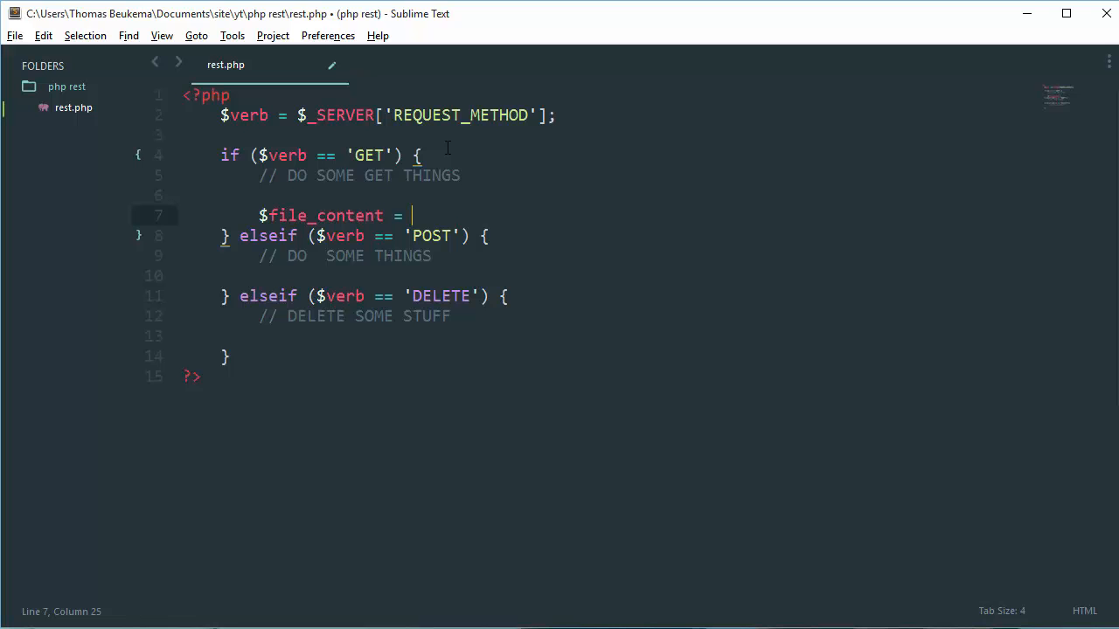
text(file_get_contents(filename)
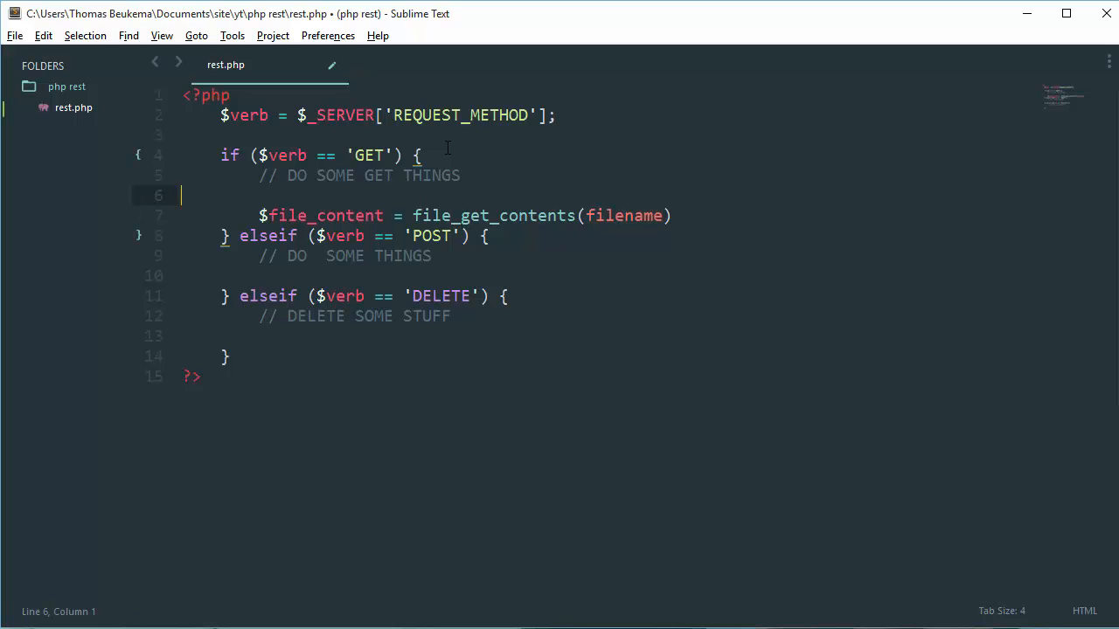
key(enter)
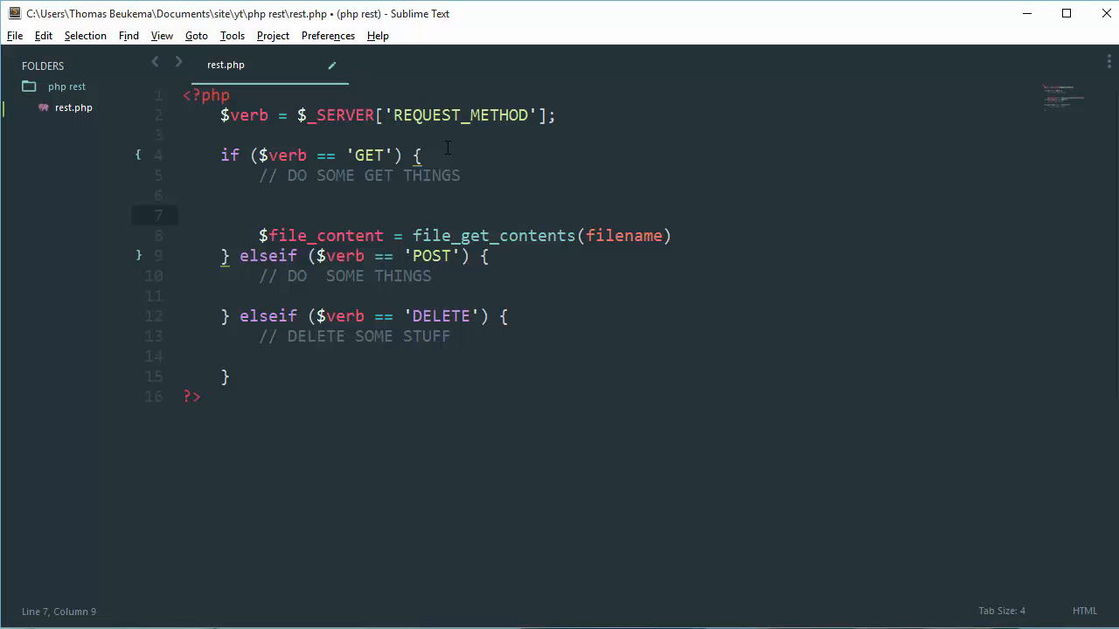
- Wrap the file read in if (isset($_GET['filename'])) { } and add an empty else block
text(if ()
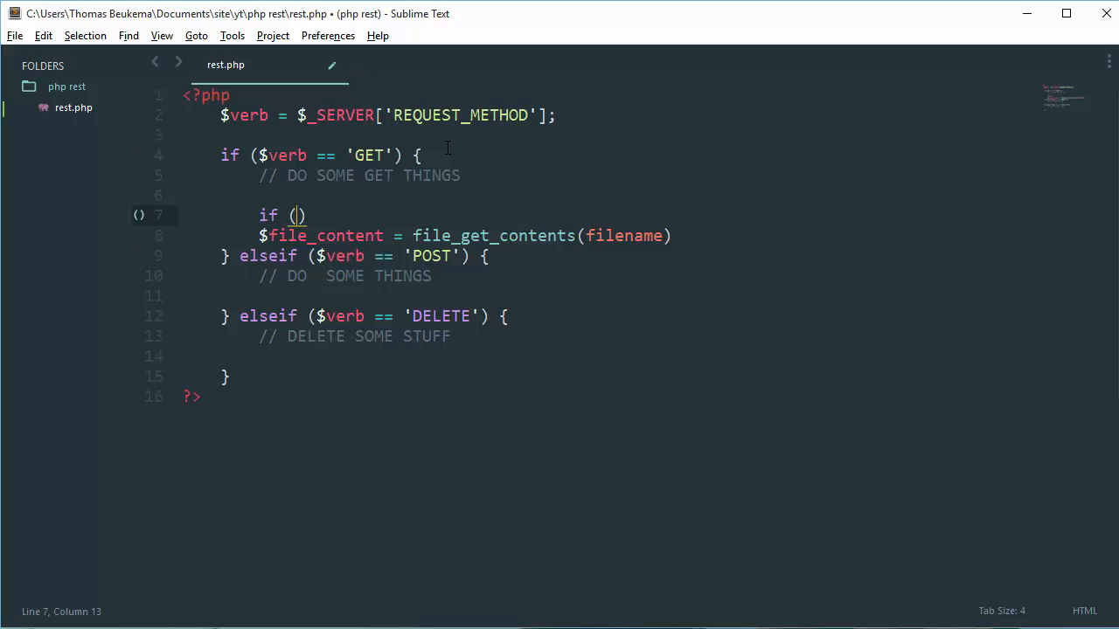
text($_GET['filename)
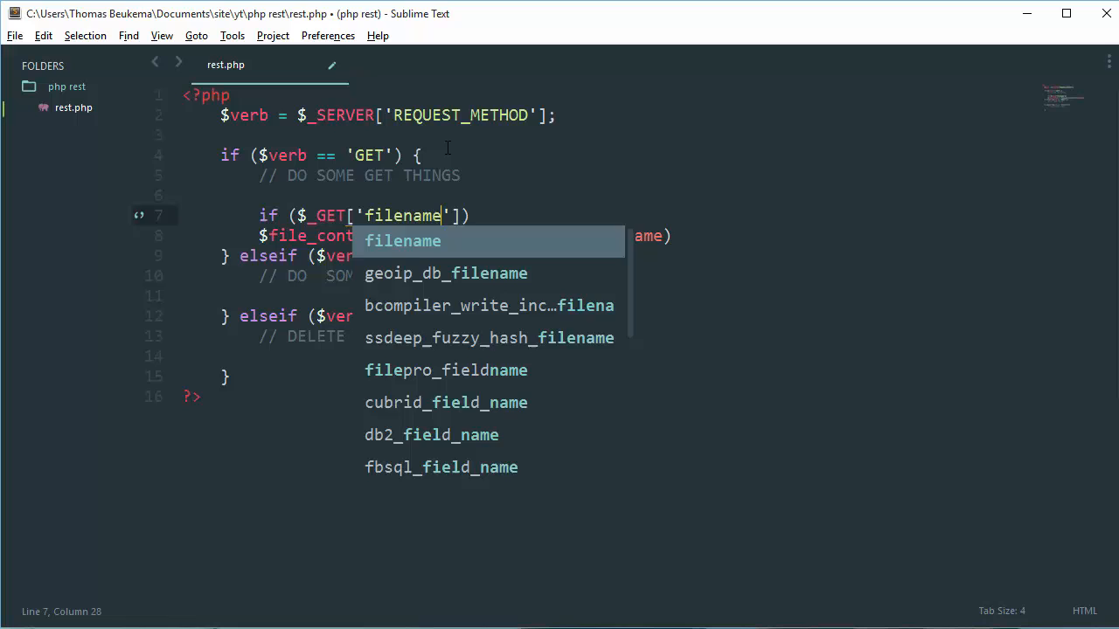
key(Escape)
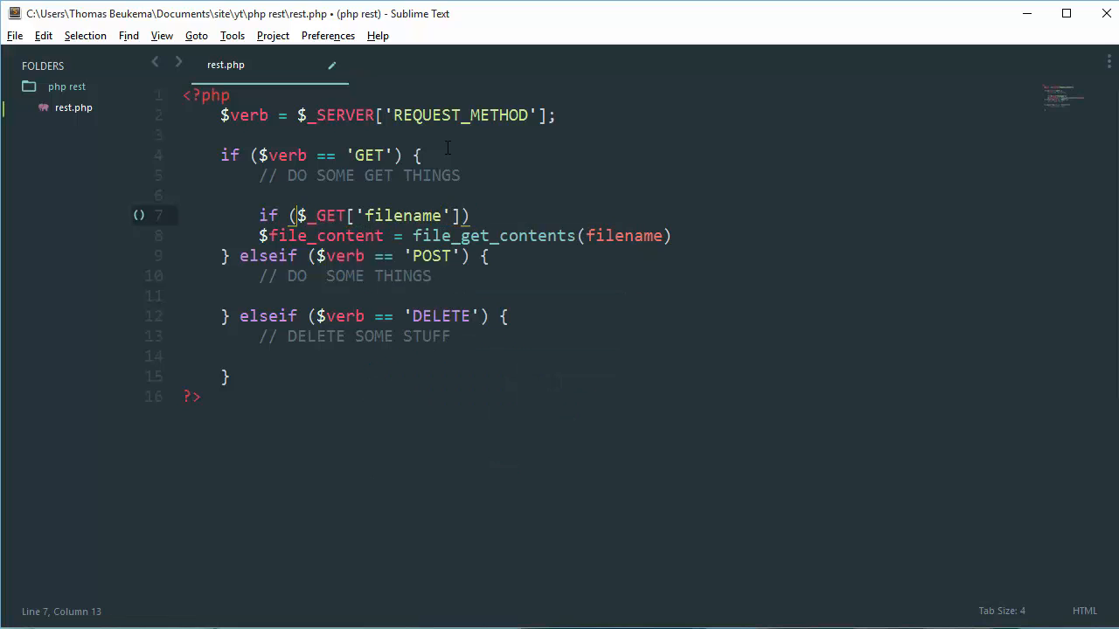
text(isset()
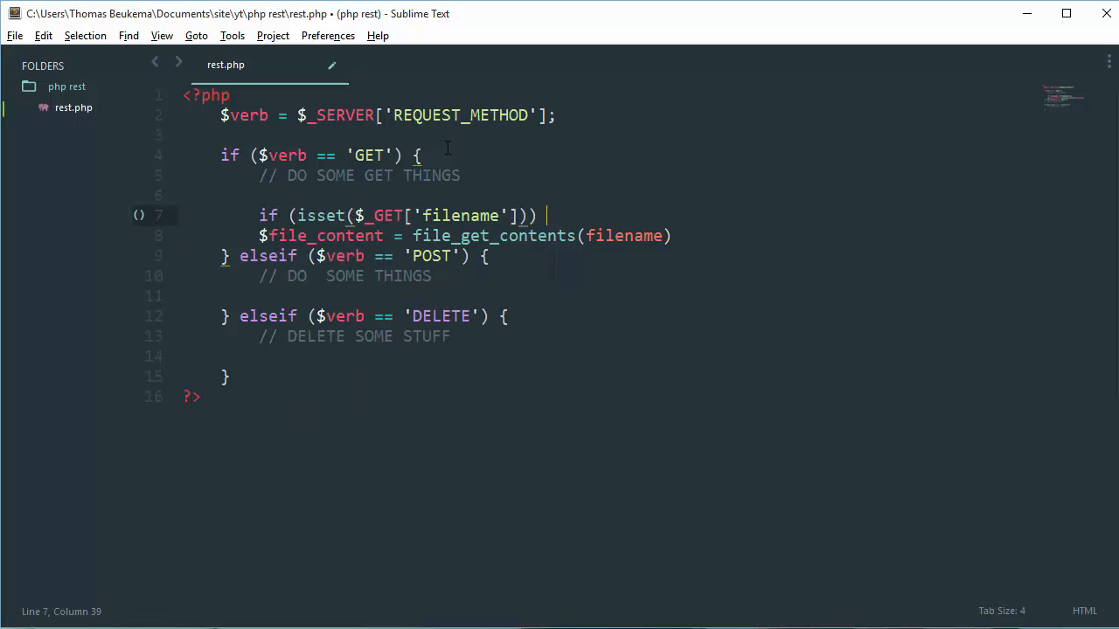
text({)
text(} else {})
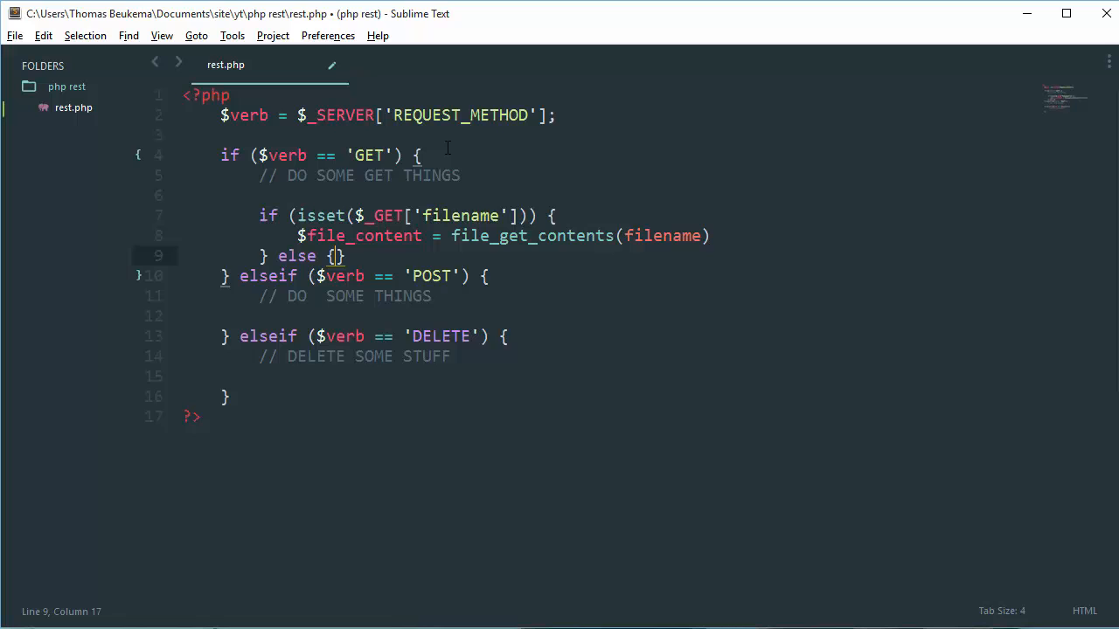
- Write die("ERROR: REQUIRED PARAMETERS NOT GIVEN!"); inside the else branch and save
text(die(")
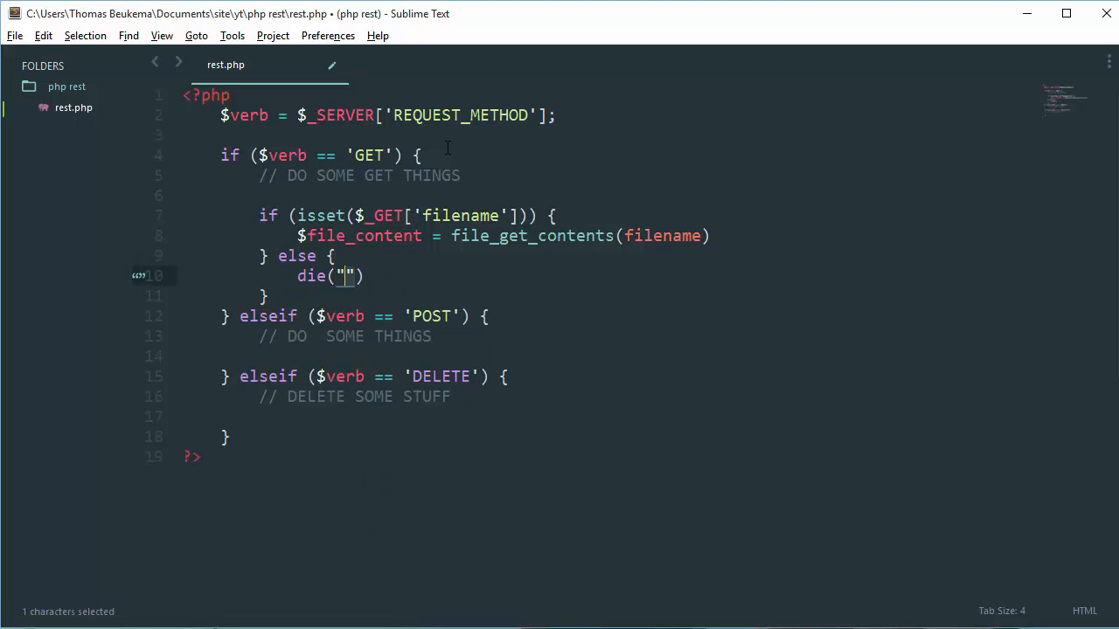
text(ERROR:)
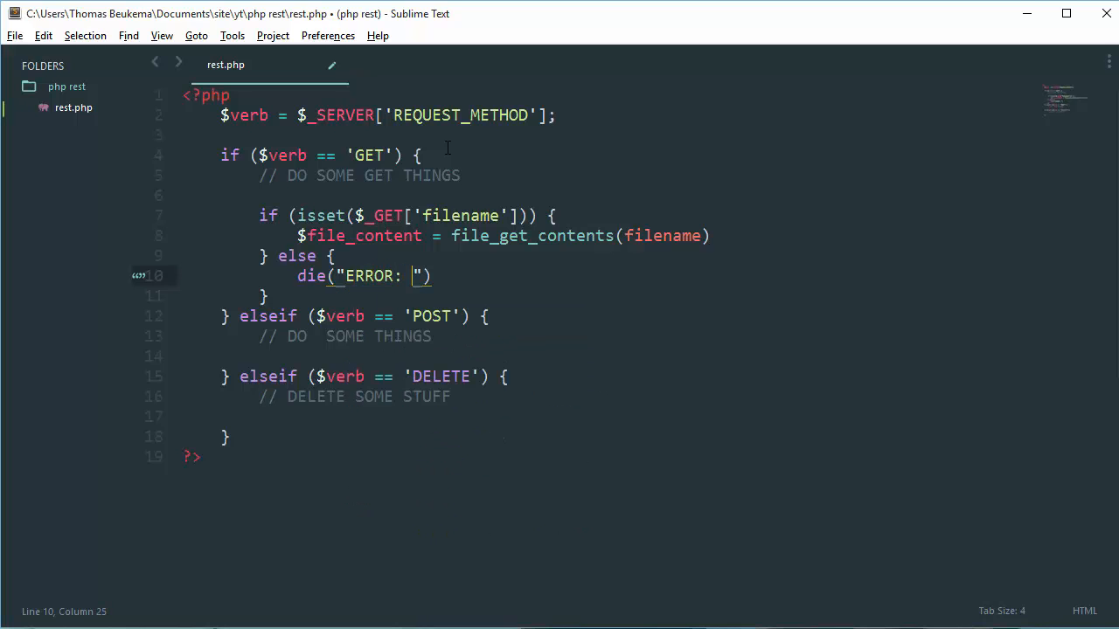
text(REQUIRED PA)
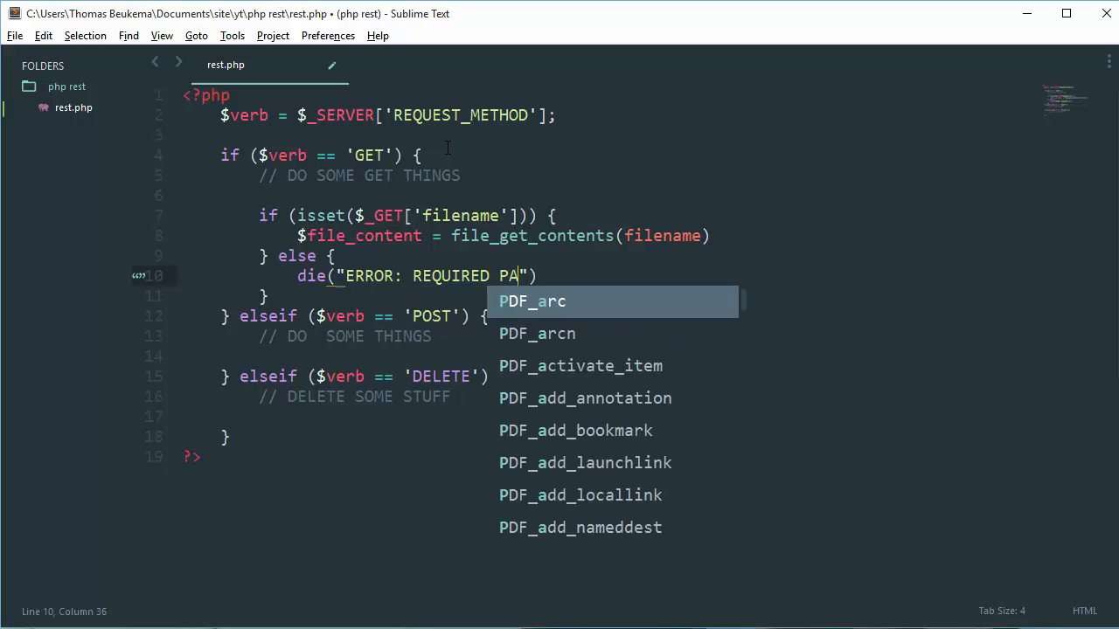
text(RAMETERS)
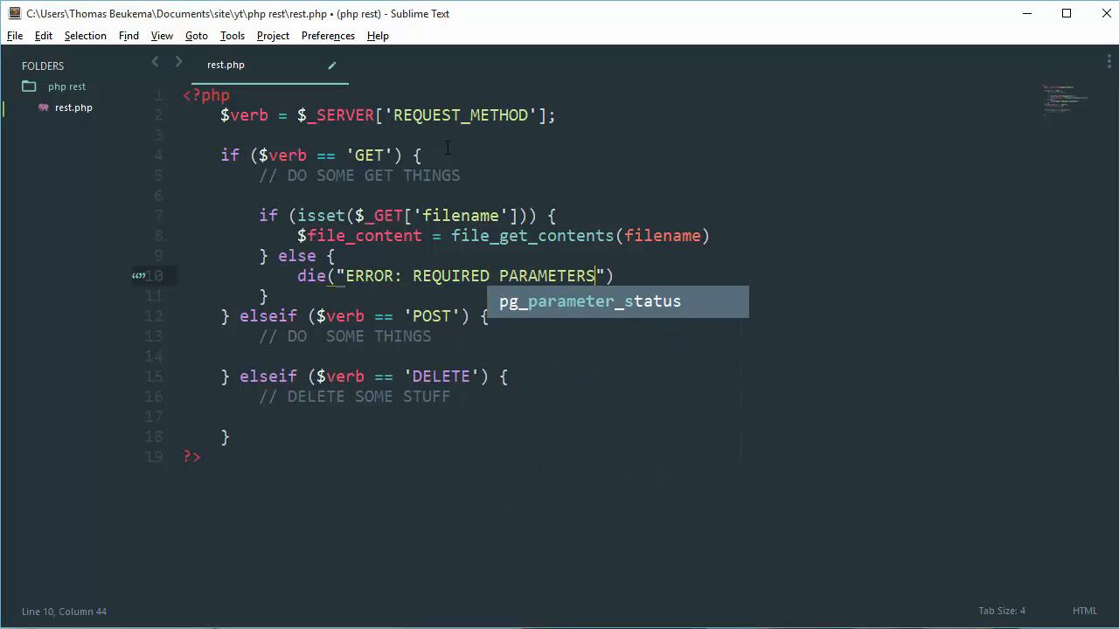
text(NOT GIVEN!)
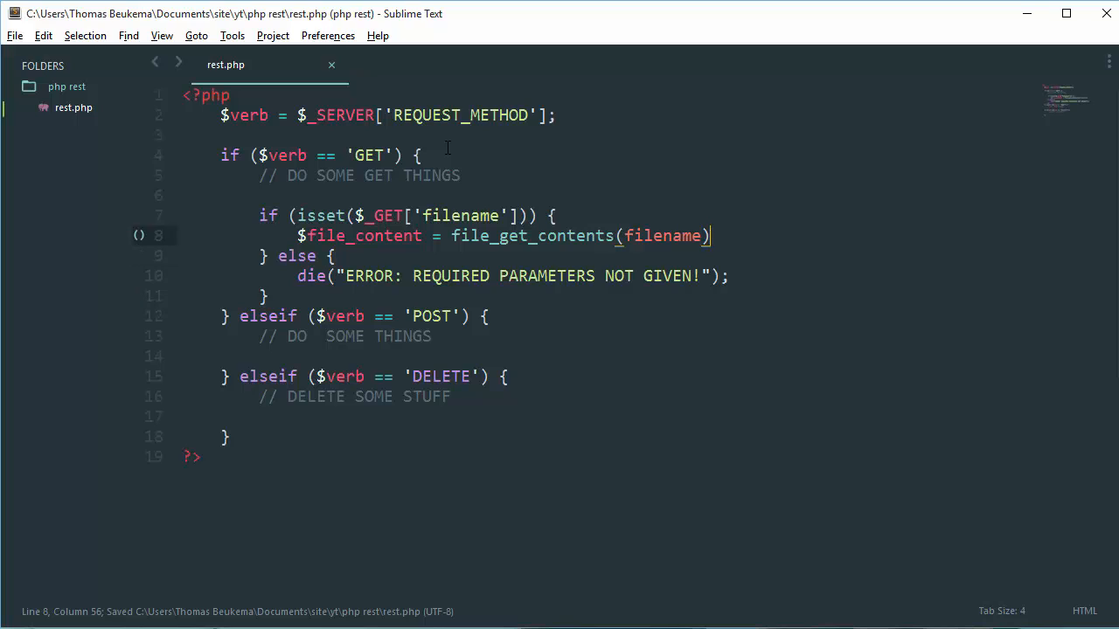
- Change the file read to file_get_contents($_GET['filename']);
text(;)
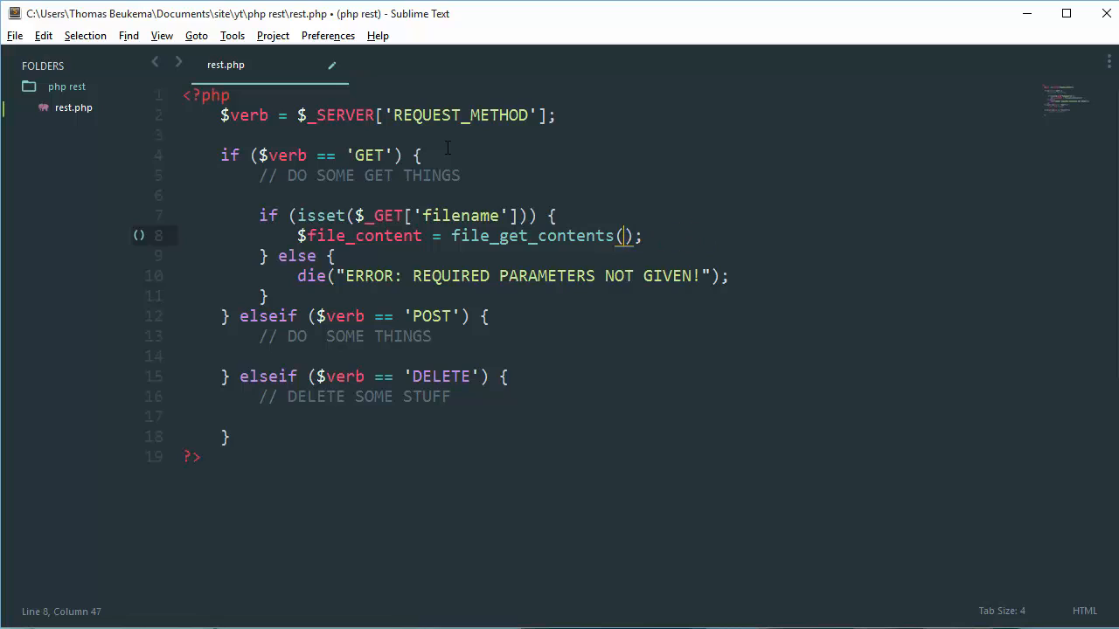
text($_GET)
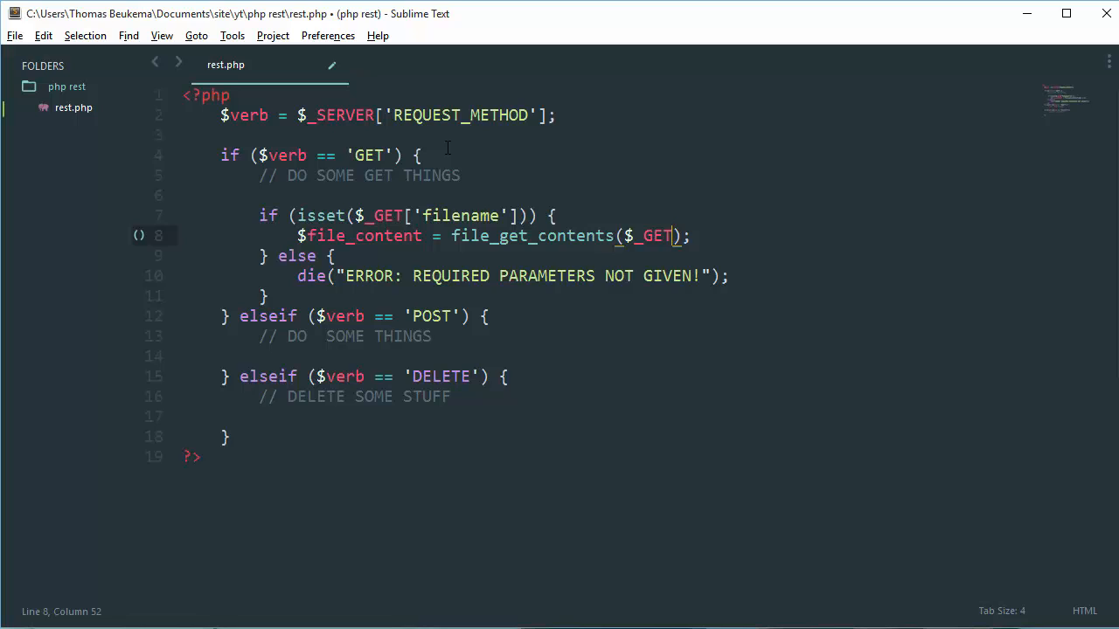
text([''])
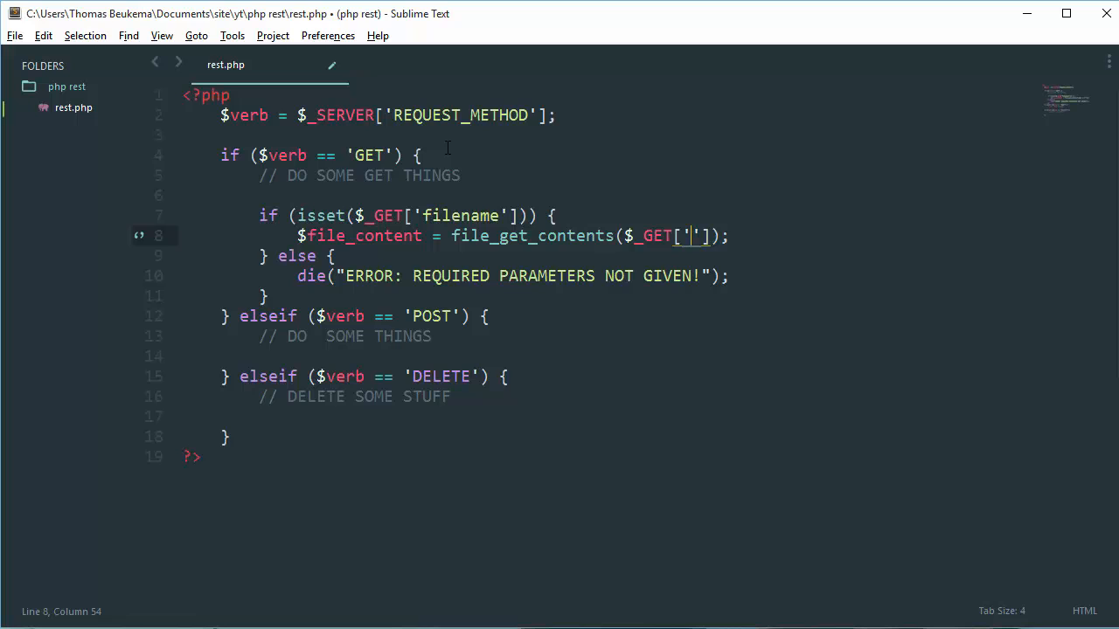
text(filename)
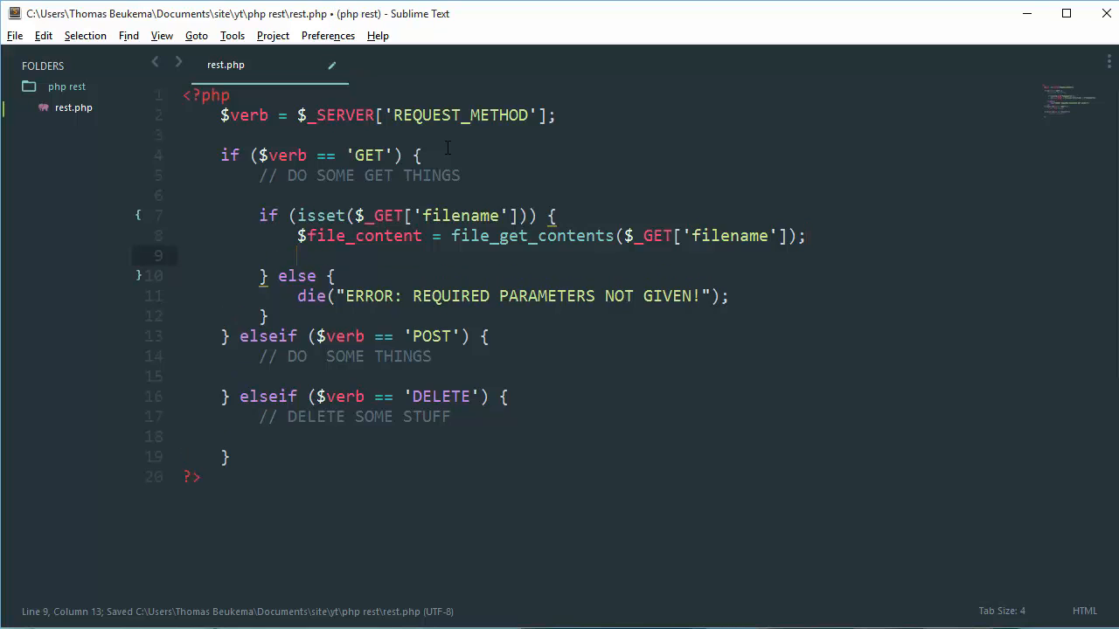
- Add the line echo $file_content; below the file read
text(echo)
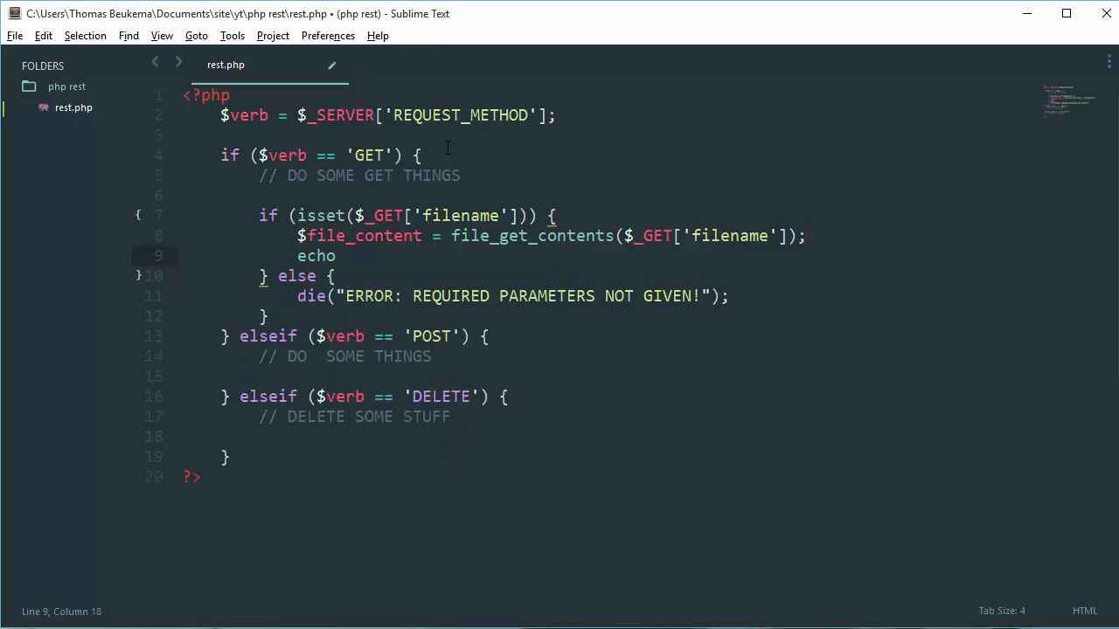
text($file_content)
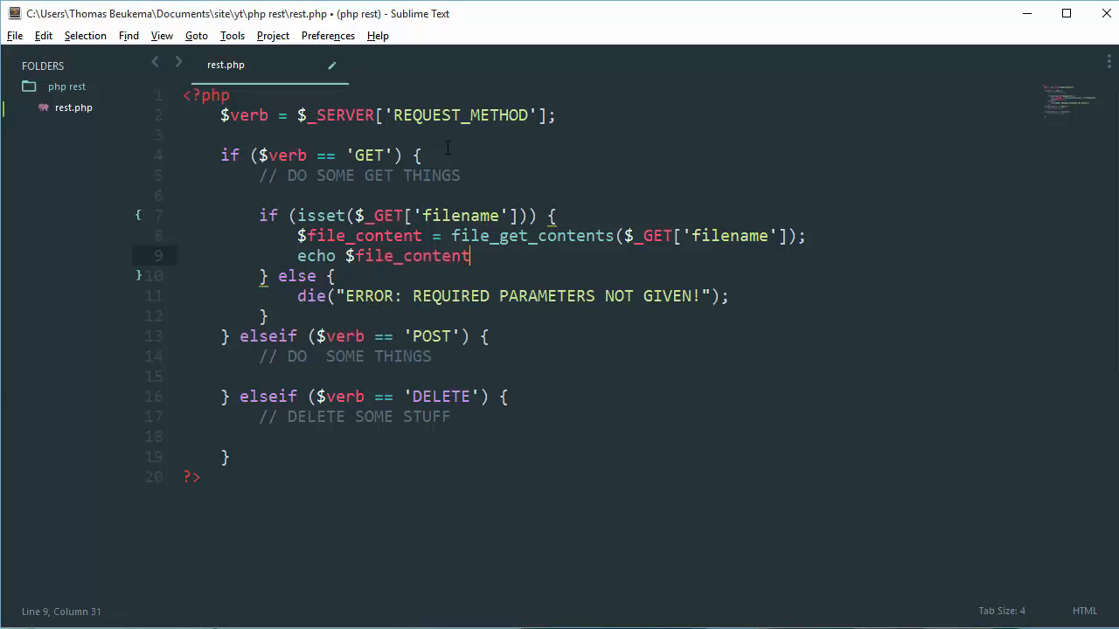
text(;)
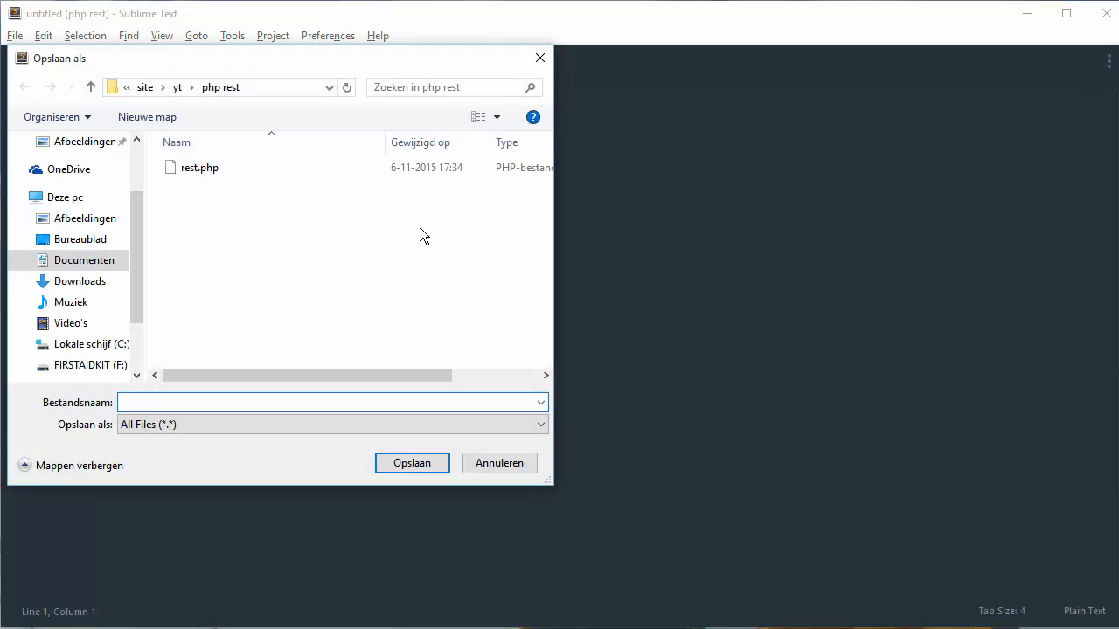
- Save a new file as test.txt and write HI I'M A TEST FILE! on line 1
text(test.tx)
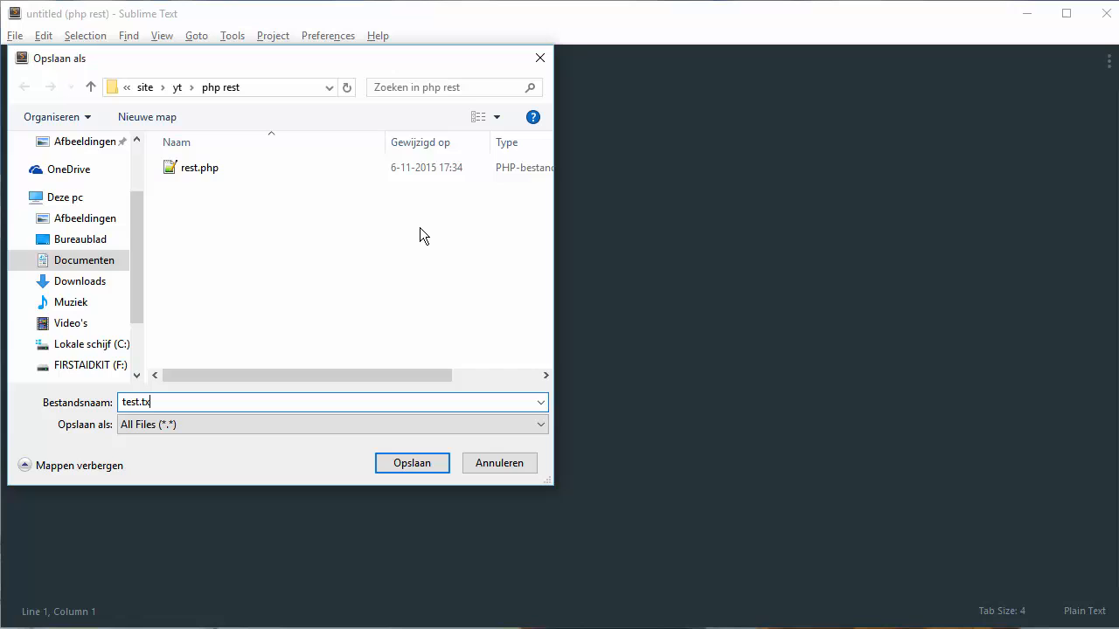
click(411, 463)
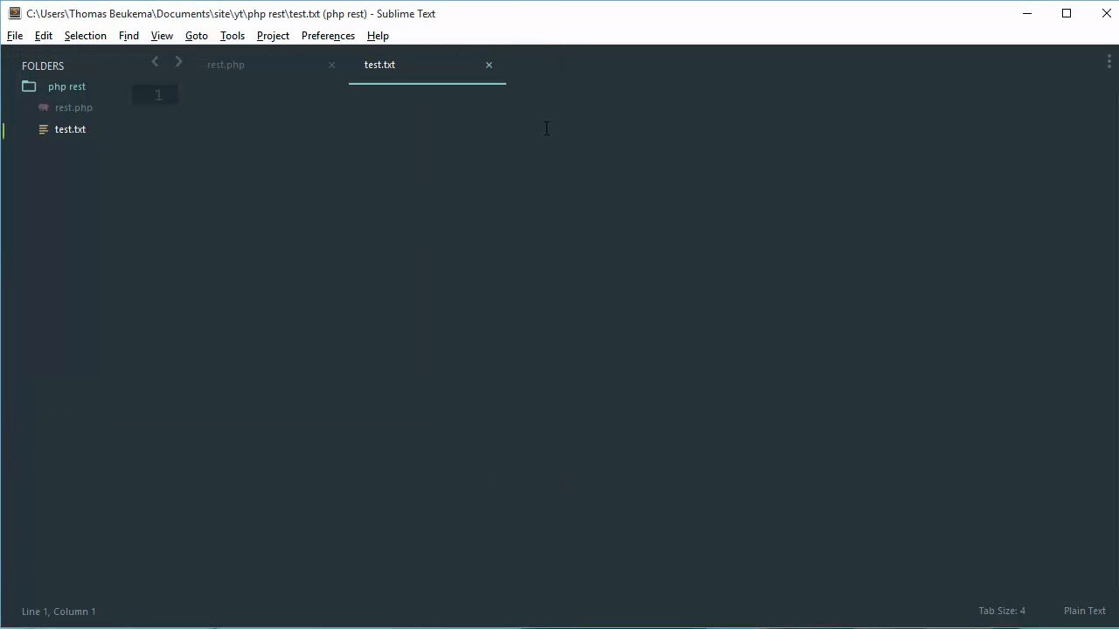
text(HI)
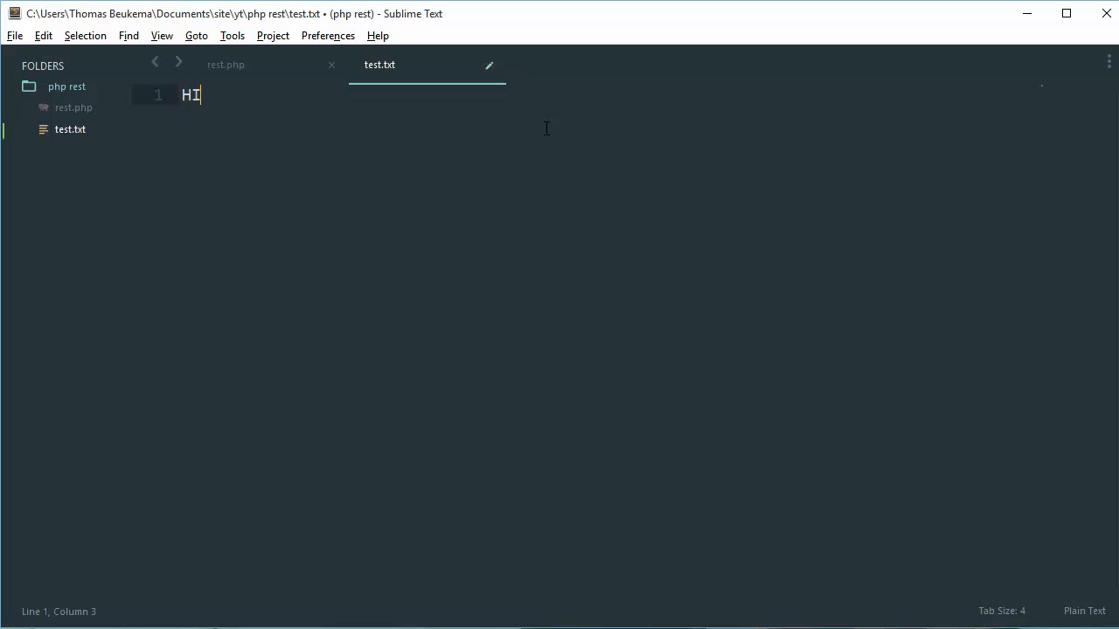
text(I"M)
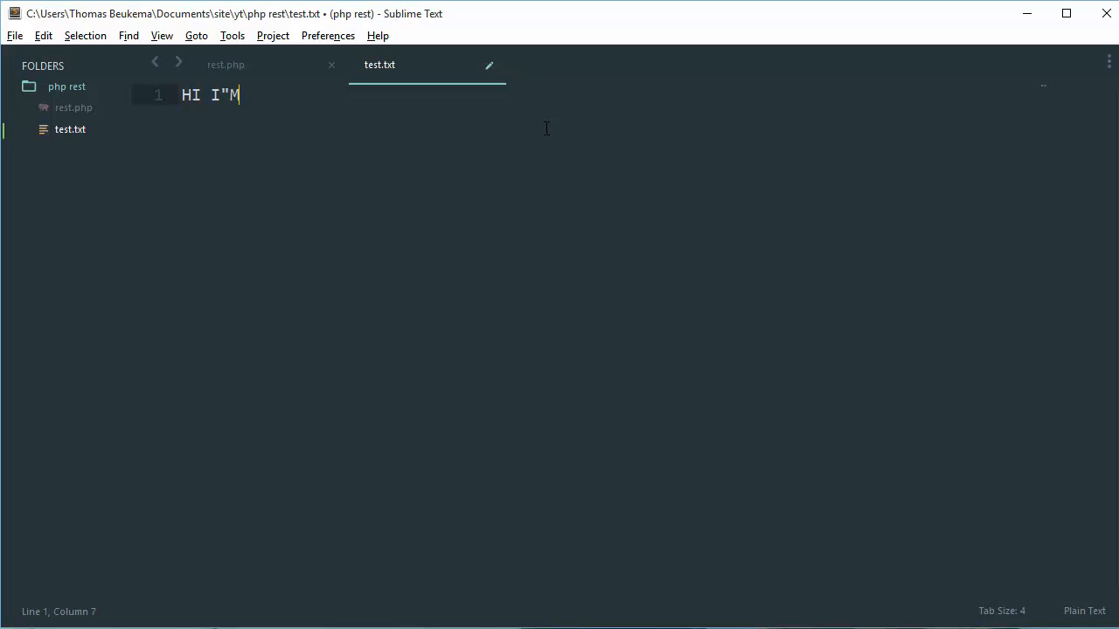
key(BackSpace)
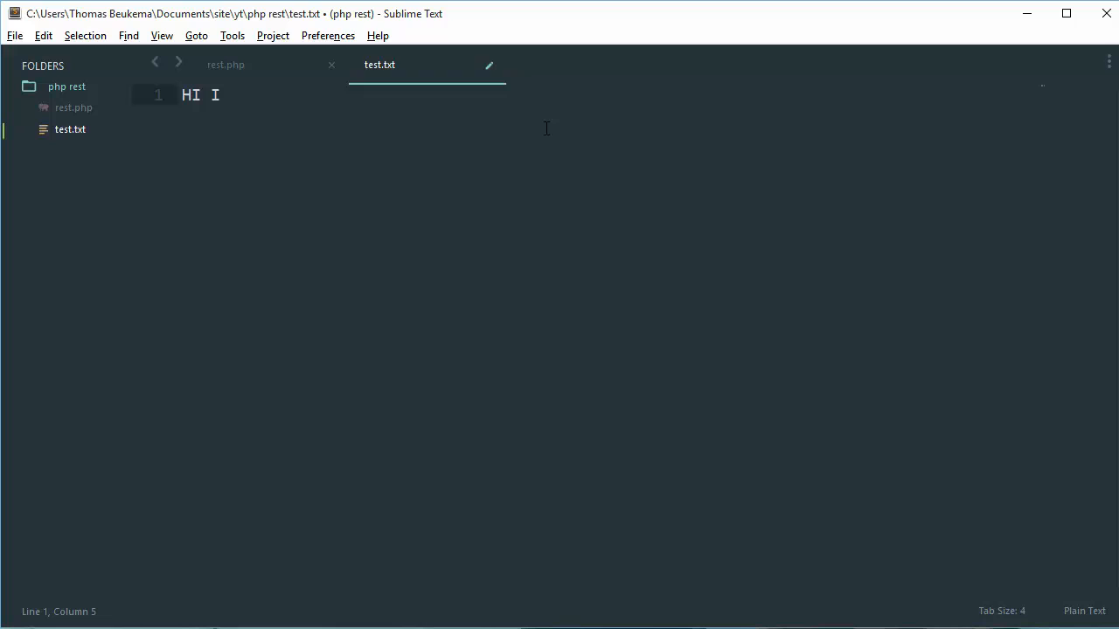
text('M A)
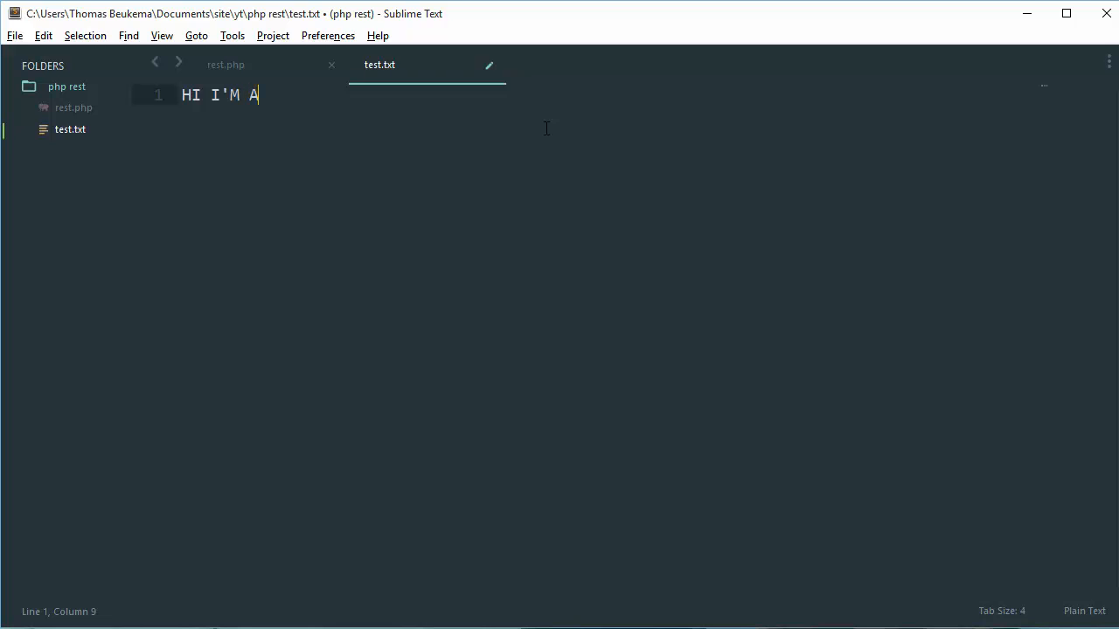
text(TEST FILE)
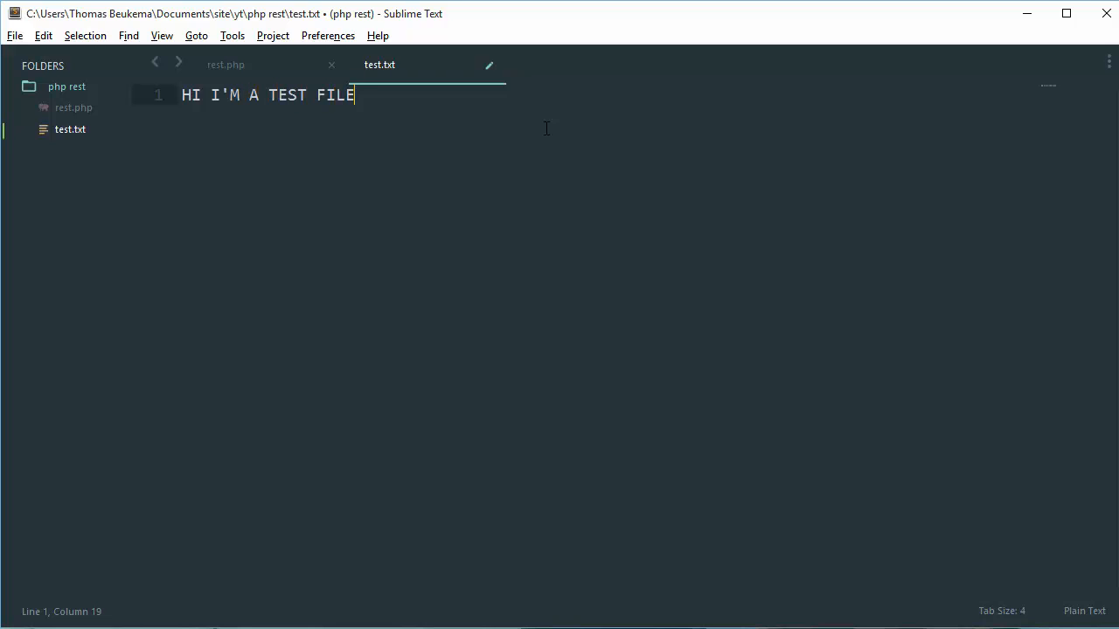
text(!)
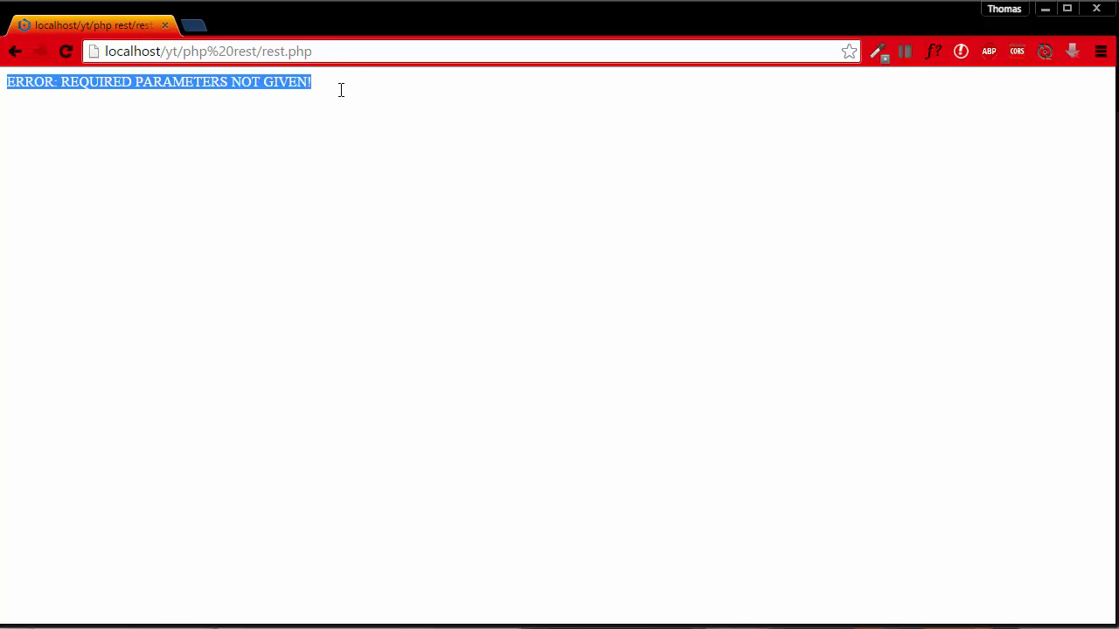
- Append '?filename=test.txt' to the rest.php address in Chrome's address bar
click(406, 179)
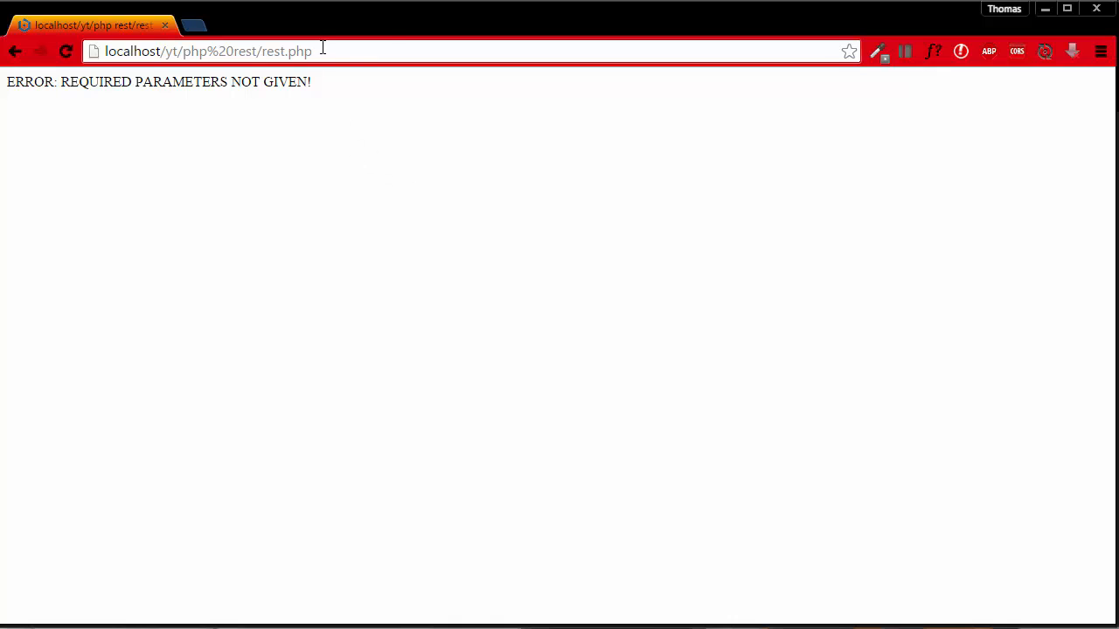
mouse_move(389, 45)
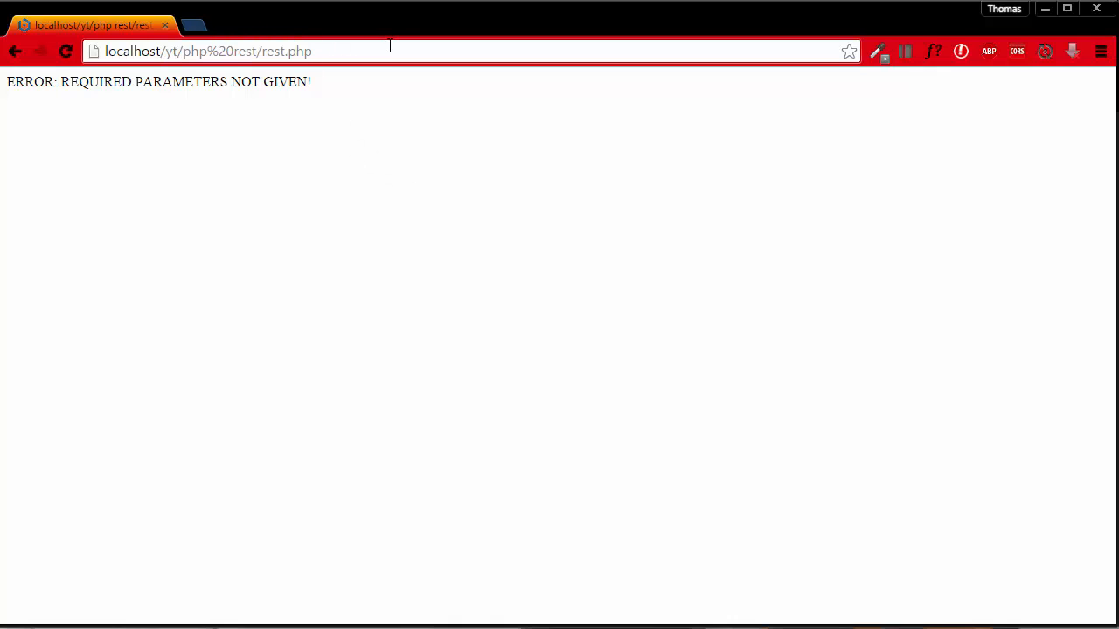
text(?)
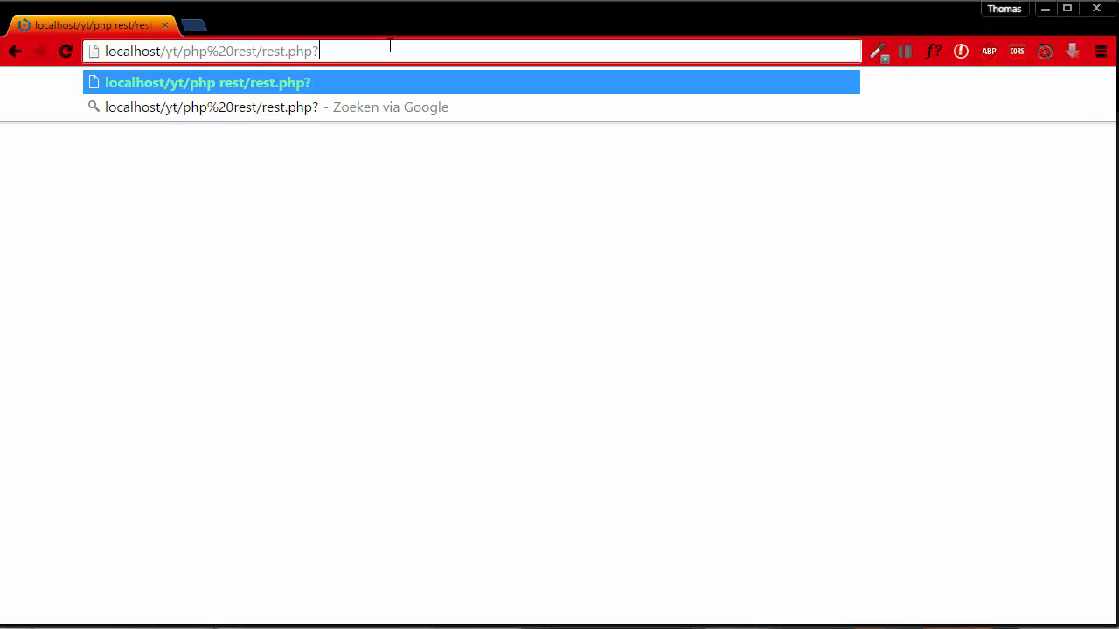
text(fil)
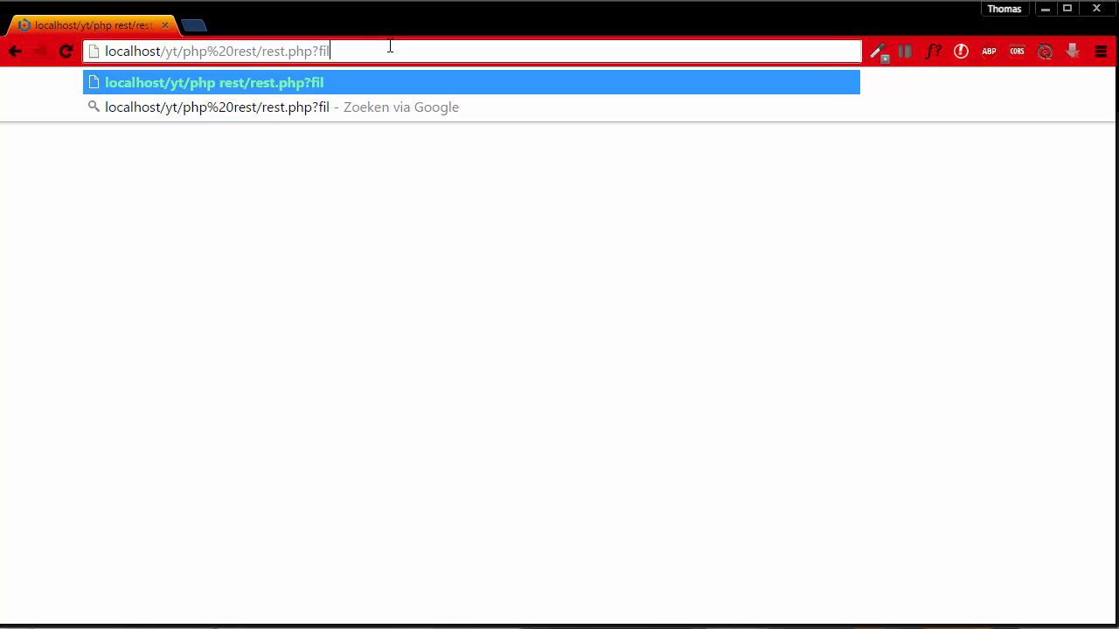
text(ename=)
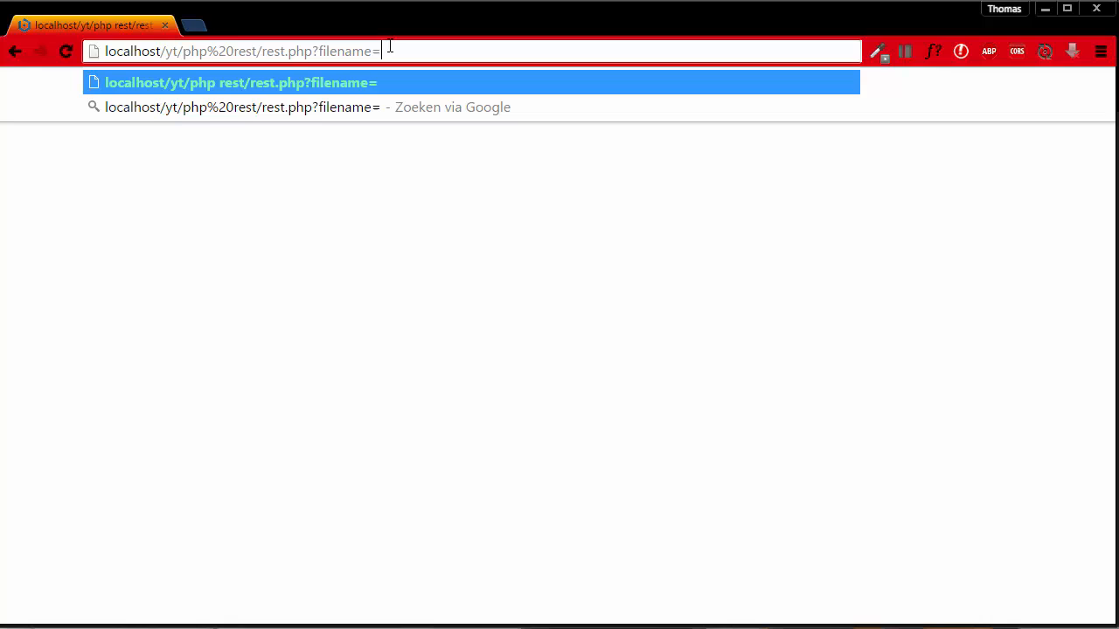
text(tes)
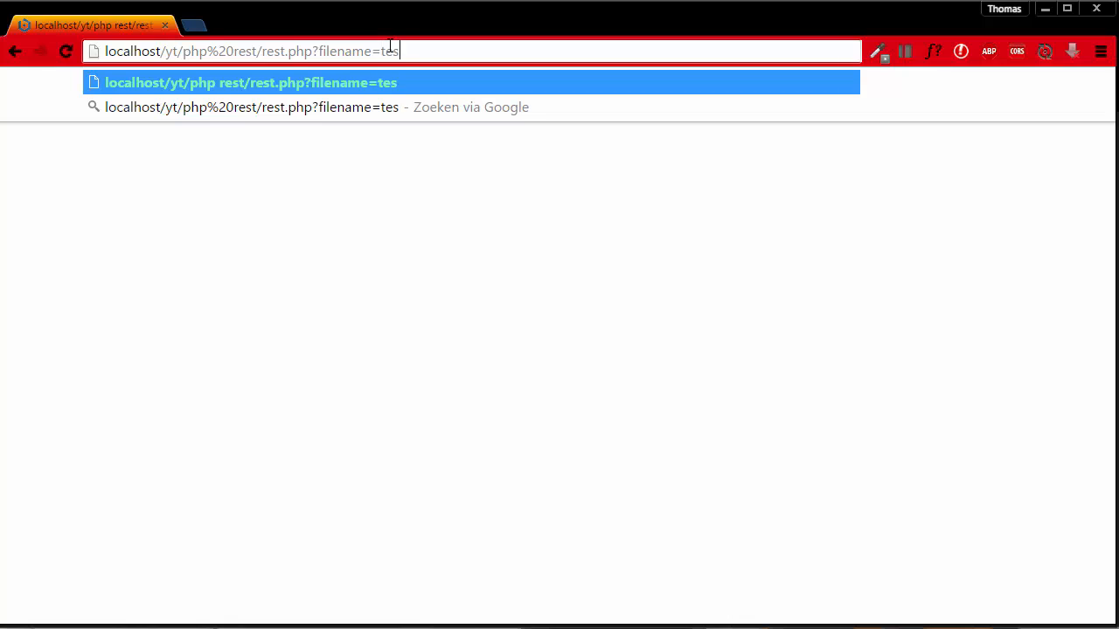
text(t.txt)
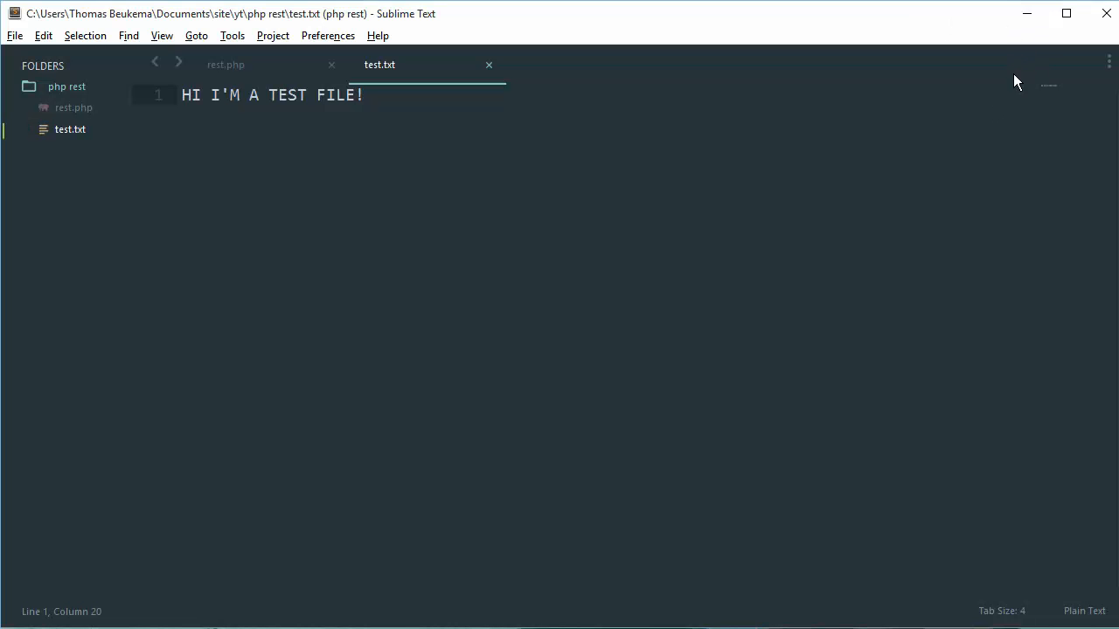
mouse_move(879, 61)
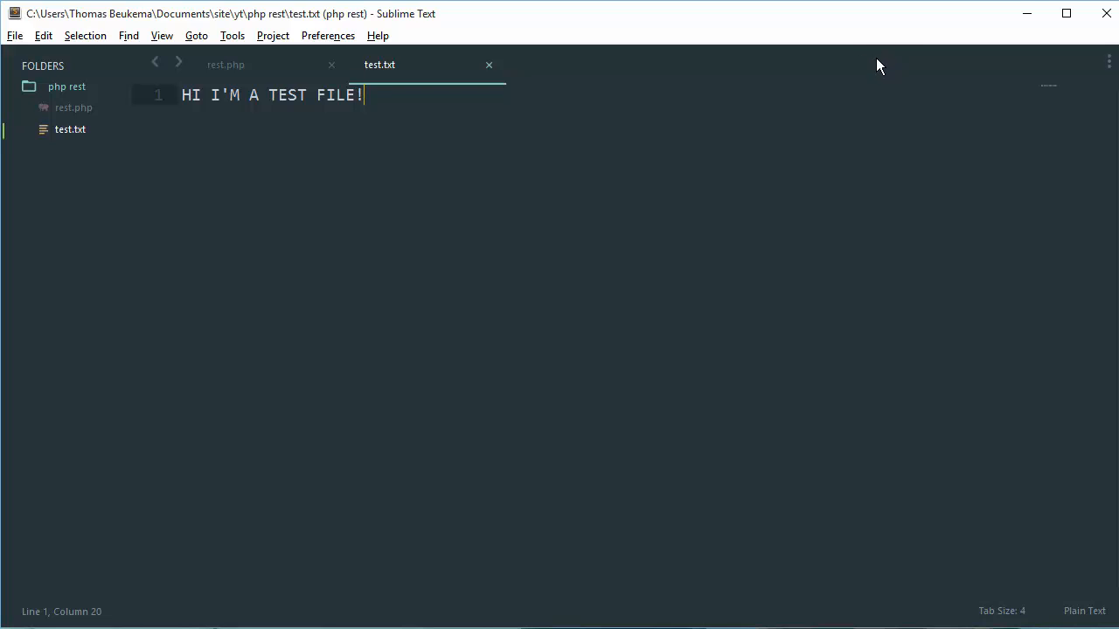
mouse_move(904, 61)
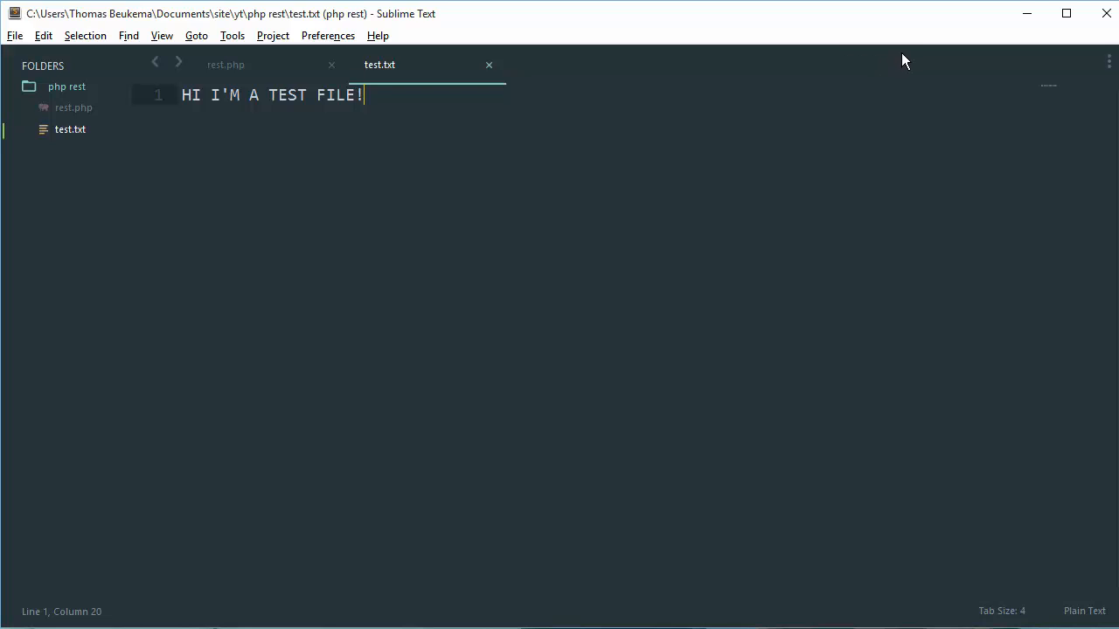
mouse_move(985, 124)
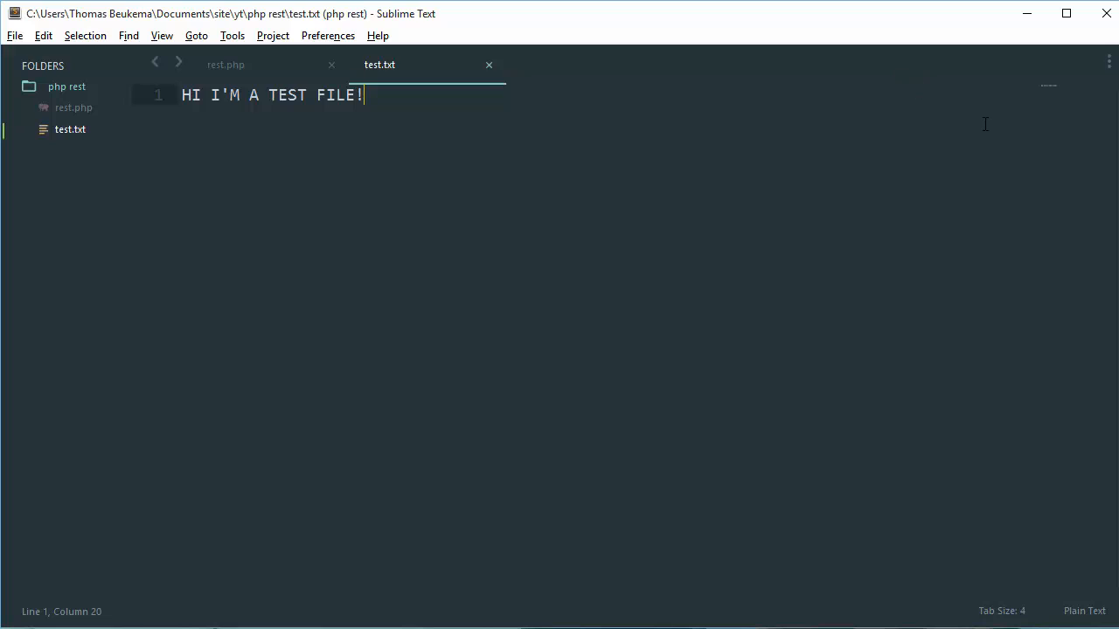